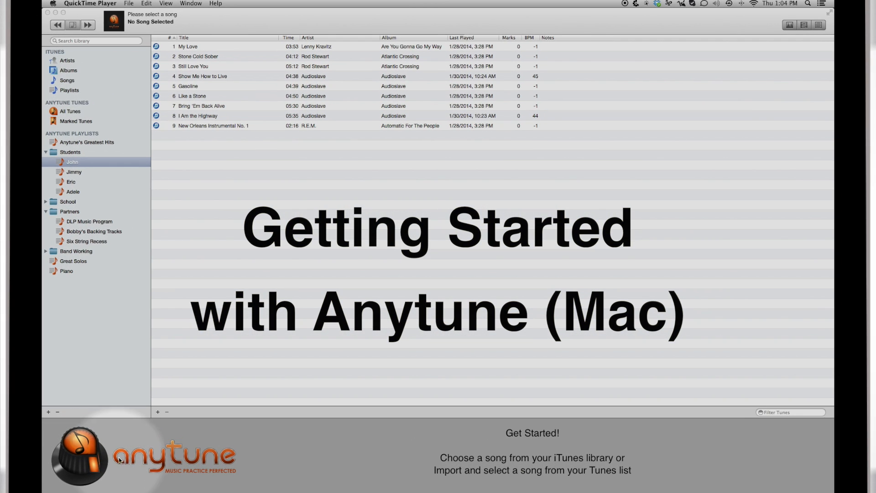
{"action": "mouse_move", "coordinate": [272, 463]}
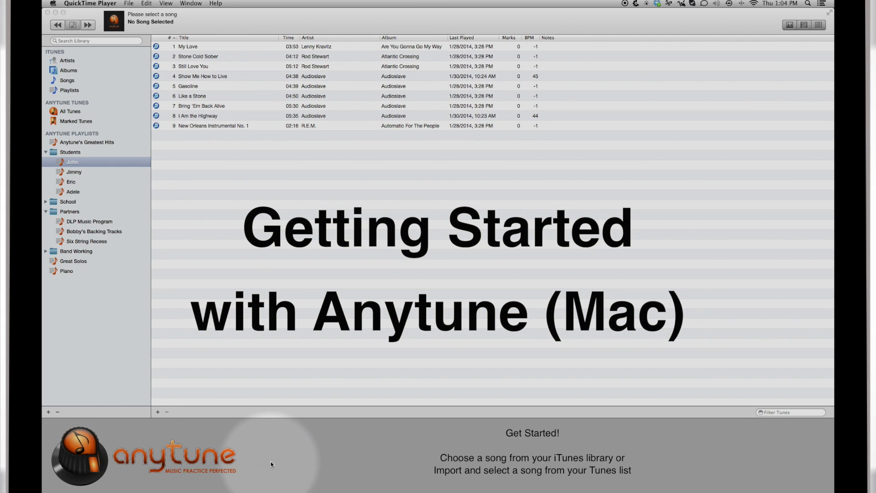
{"action": "mouse_move", "coordinate": [432, 460]}
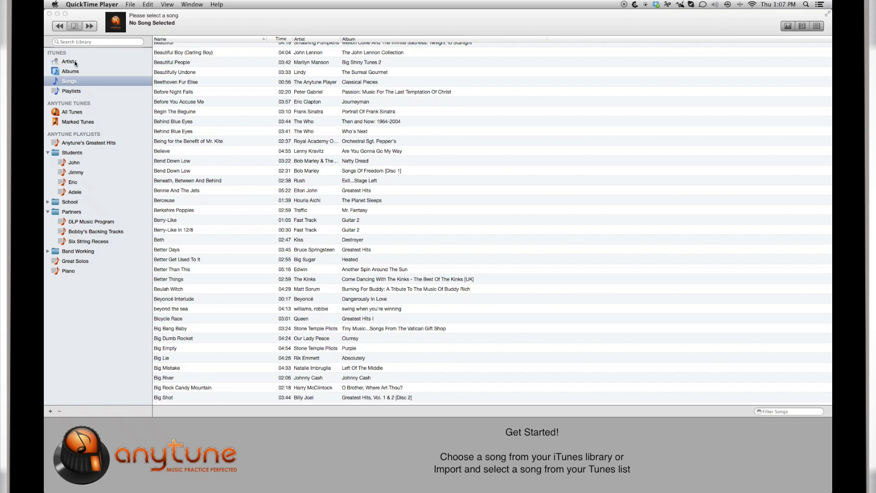
- Load "Two Princes (Karaoke)" by Spin Doctors from the iTunes song list
{"action": "double_click", "coordinate": [177, 91]}
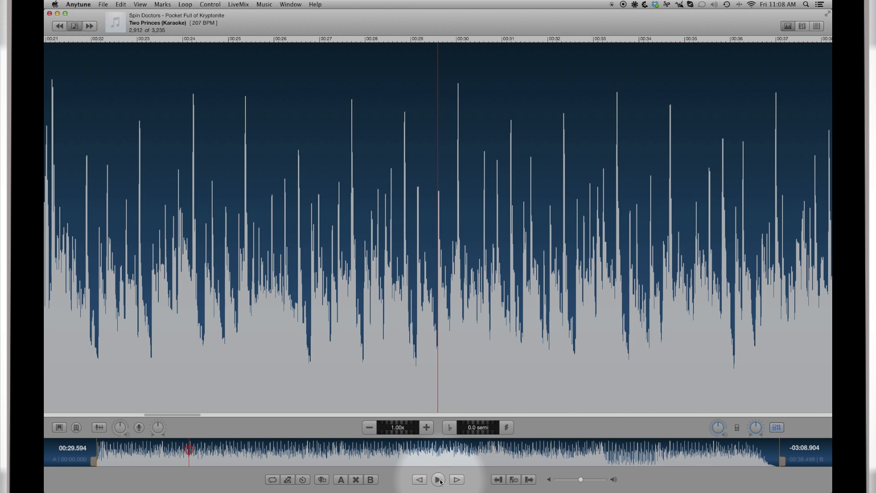
- Play Two Princes and pause it at about 0:32
{"action": "left_click", "coordinate": [438, 480]}
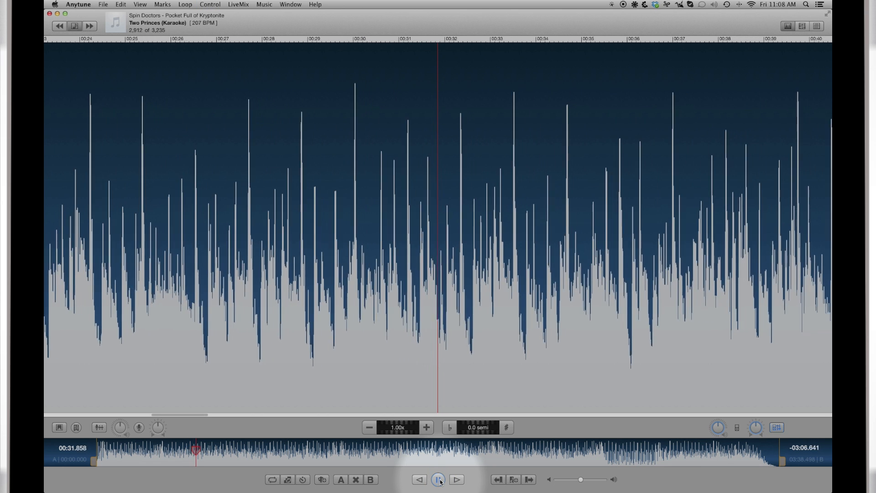
{"action": "left_click", "coordinate": [439, 478]}
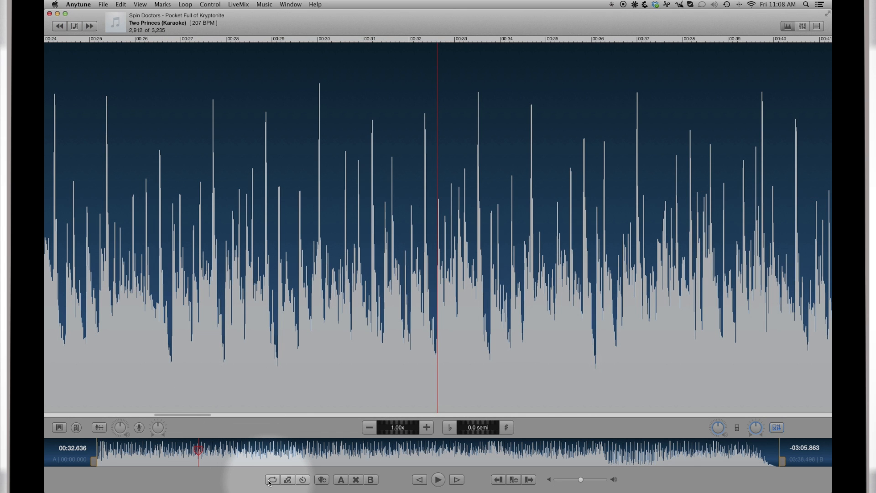
{"action": "mouse_move", "coordinate": [288, 480]}
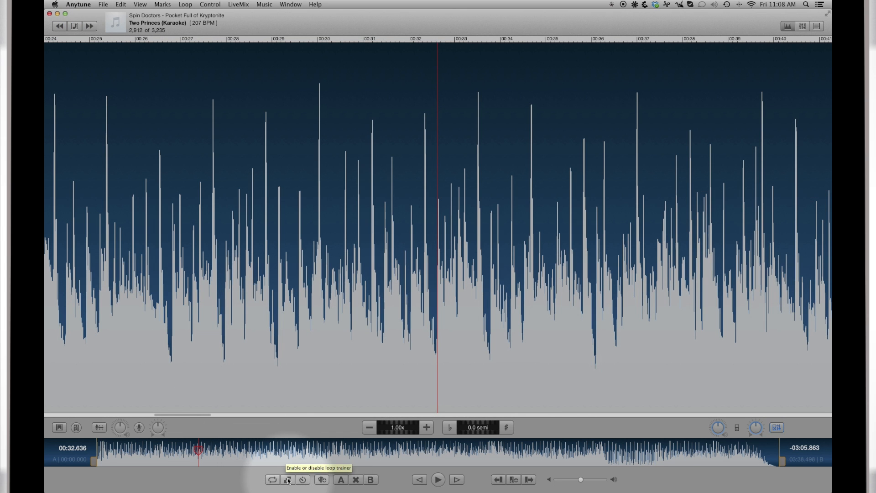
{"action": "mouse_move", "coordinate": [346, 483]}
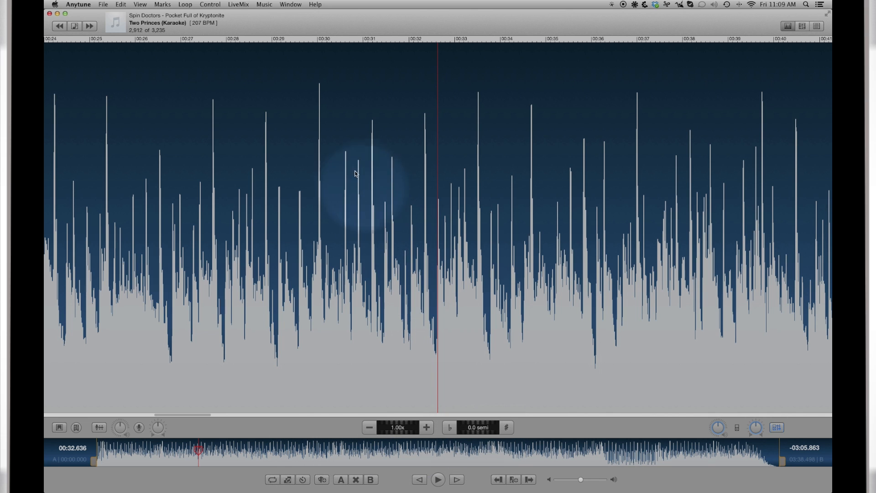
{"action": "left_click", "coordinate": [320, 3]}
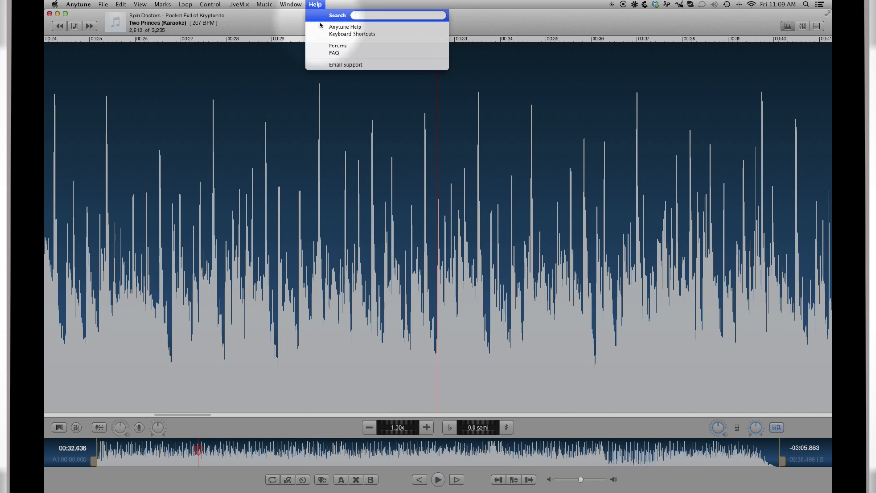
{"action": "left_click", "coordinate": [353, 33]}
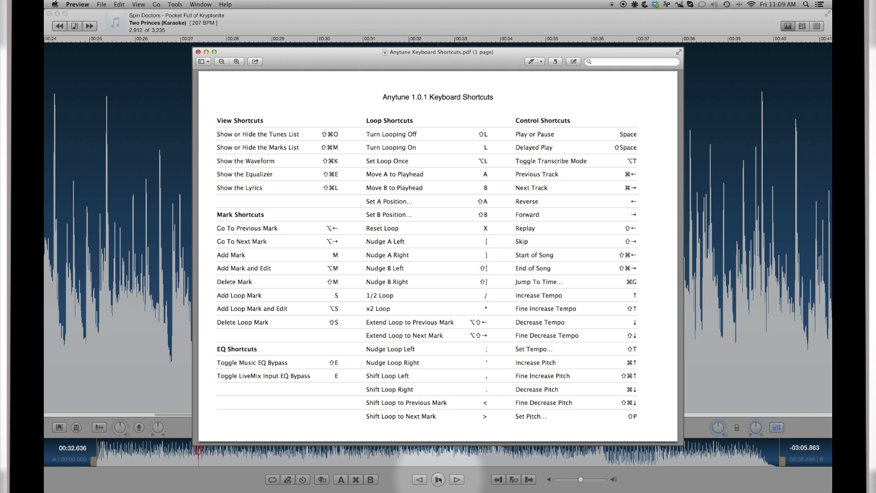
{"action": "left_click", "coordinate": [200, 62]}
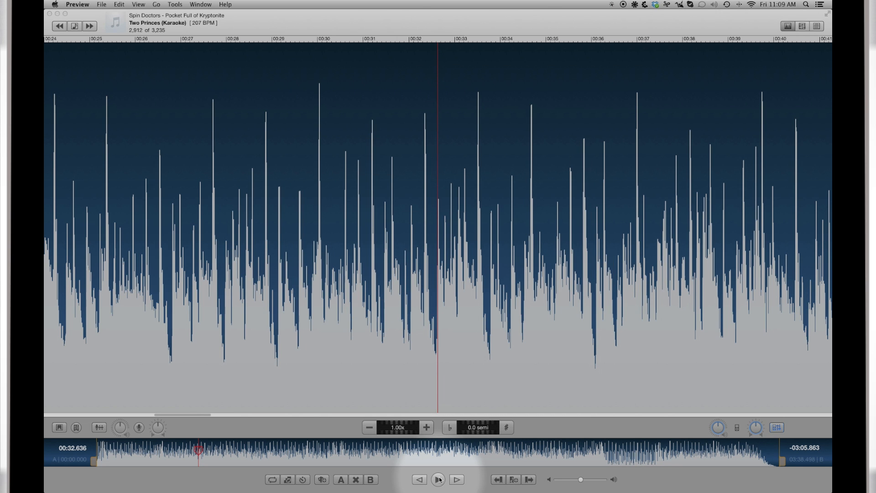
- Resume playback, nudge the tempo down and up, then set it to 0.50x (103 BPM)
{"action": "left_click", "coordinate": [440, 479]}
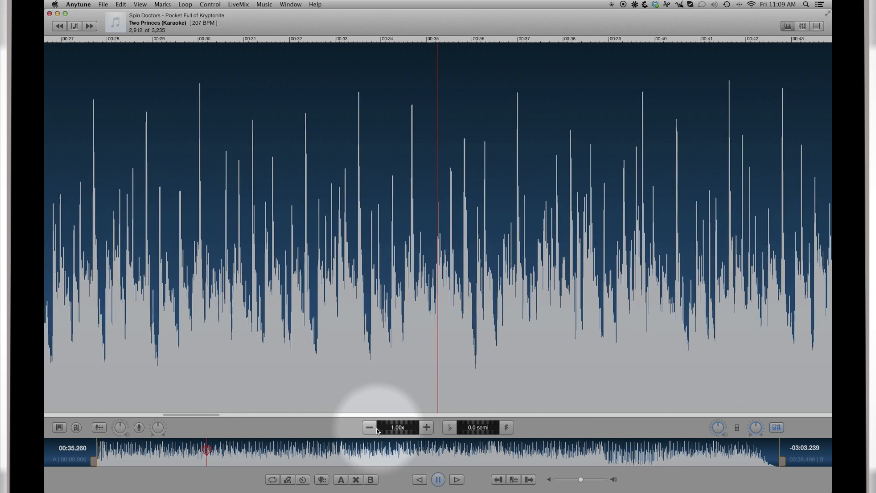
{"action": "left_click", "coordinate": [369, 427]}
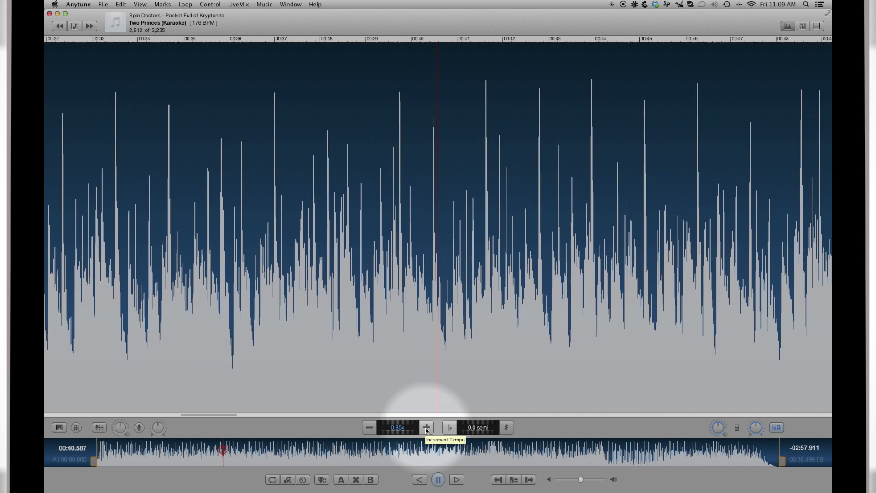
{"action": "left_click", "coordinate": [425, 427]}
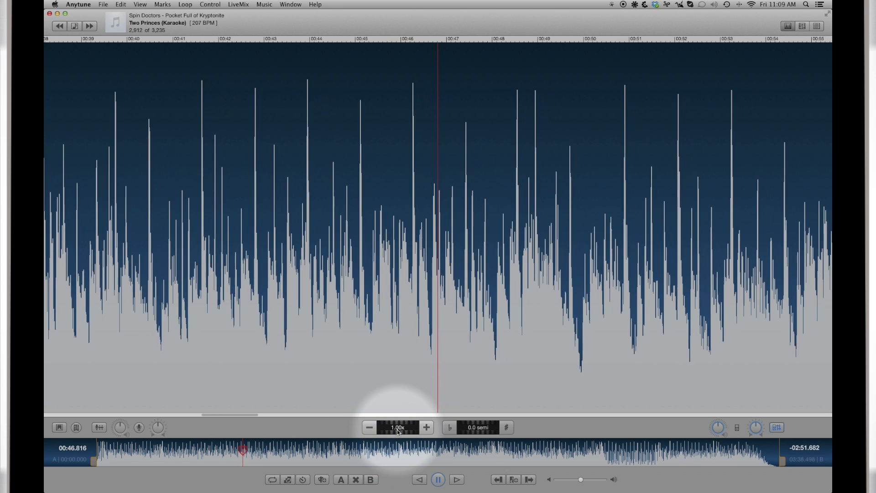
{"action": "left_click", "coordinate": [396, 427]}
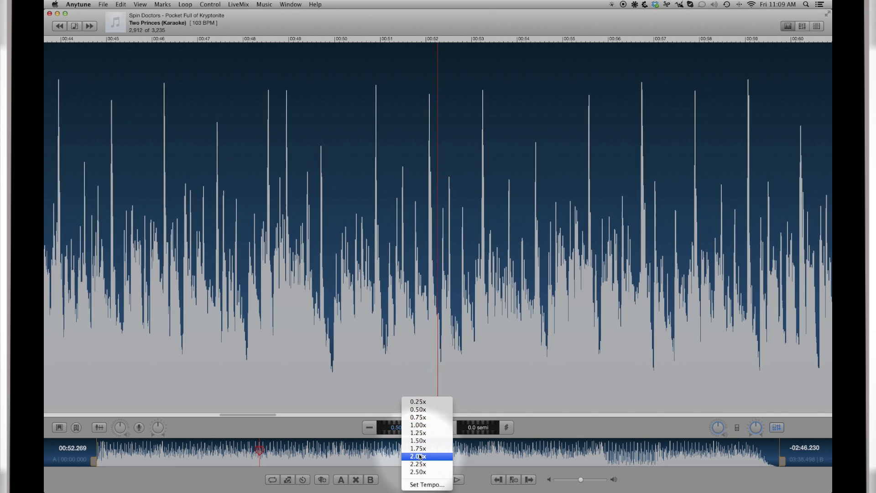
{"action": "left_click", "coordinate": [426, 483]}
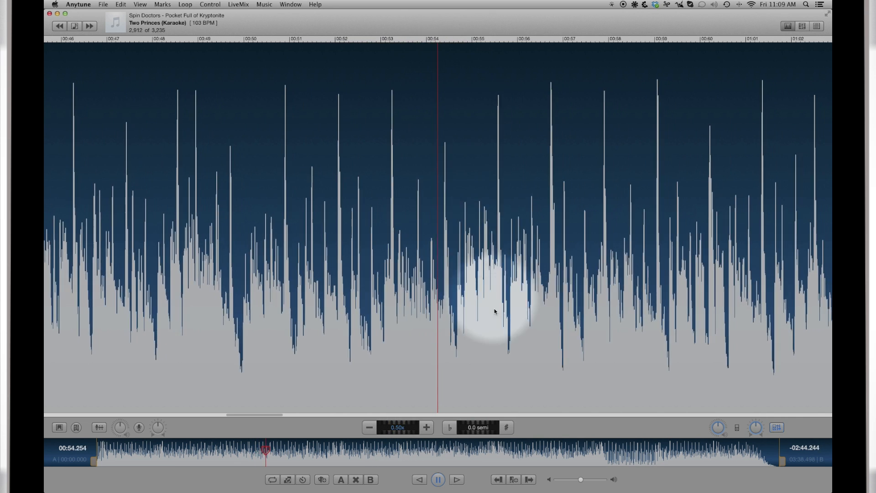
- Drop the pitch to -1.0 semitone and bring up the keyboard shortcuts sheet
{"action": "left_click", "coordinate": [506, 427]}
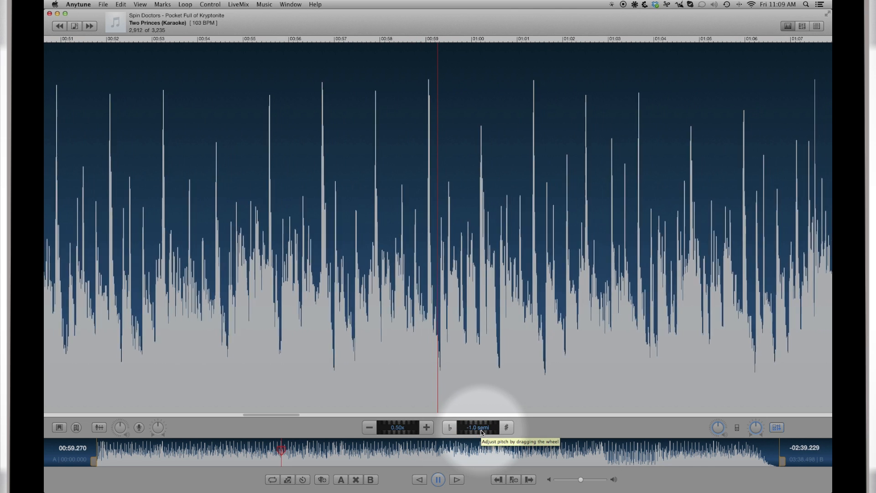
{"action": "left_click", "coordinate": [436, 479]}
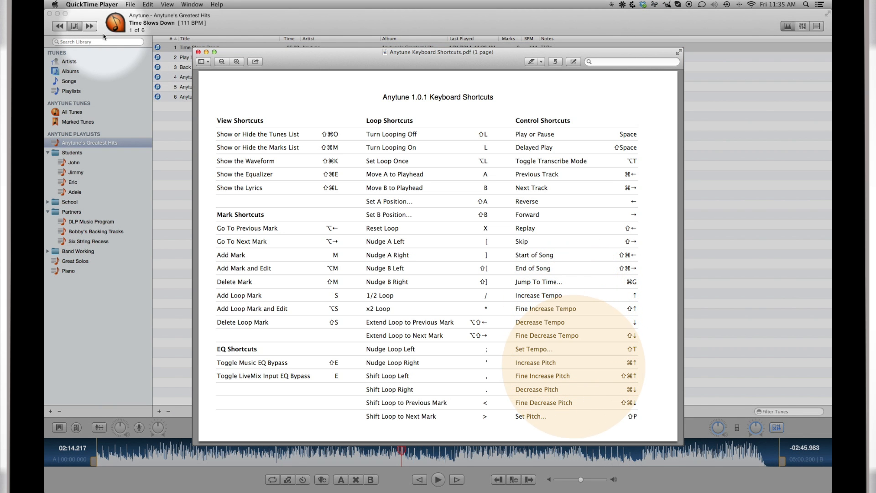
{"action": "left_click", "coordinate": [198, 55]}
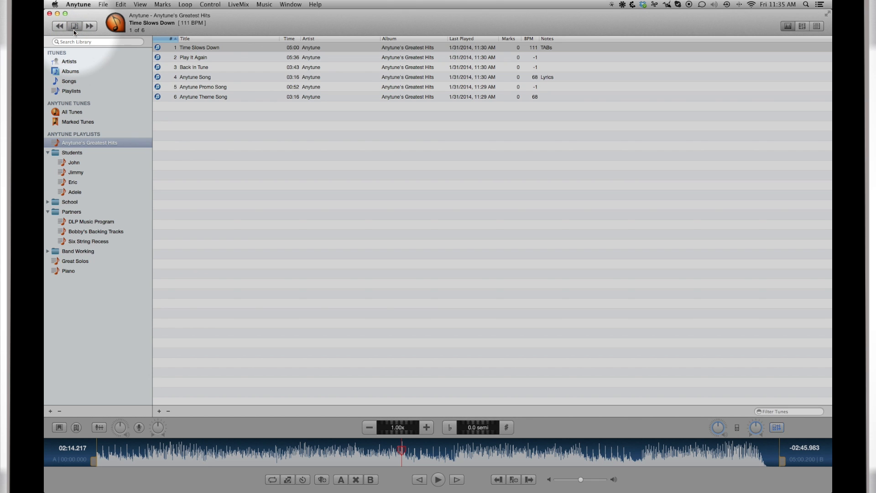
{"action": "mouse_move", "coordinate": [60, 25]}
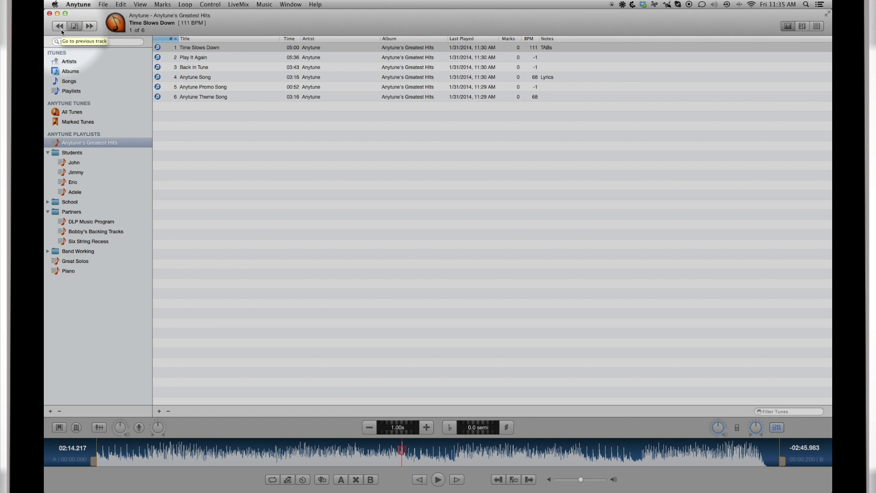
{"action": "left_click", "coordinate": [90, 24]}
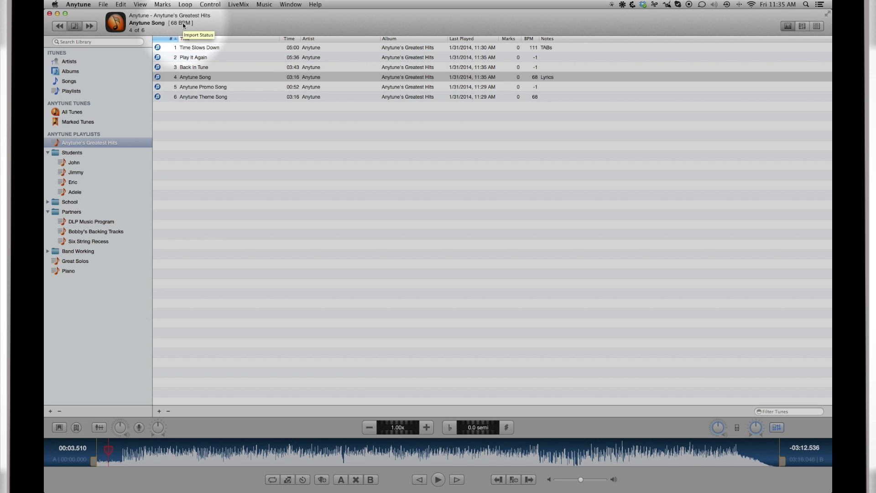
{"action": "mouse_move", "coordinate": [505, 55]}
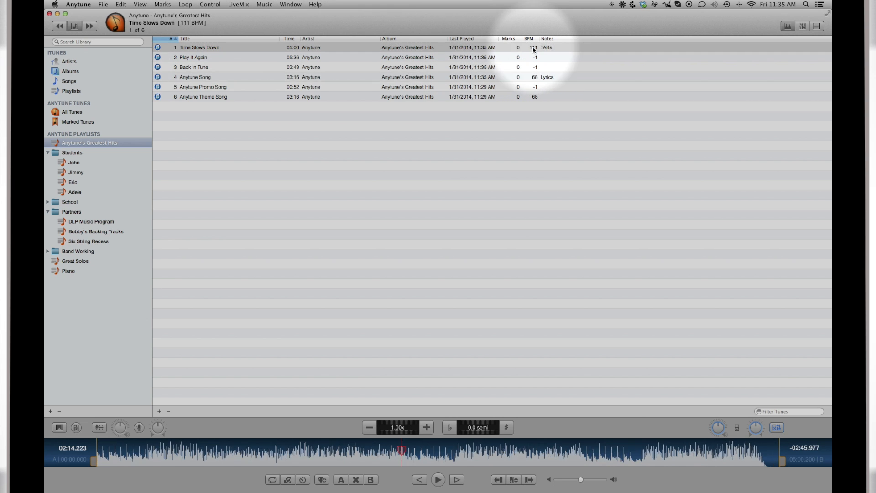
- Select Time Slows Down and change its listed BPM to 99
{"action": "left_click", "coordinate": [219, 47]}
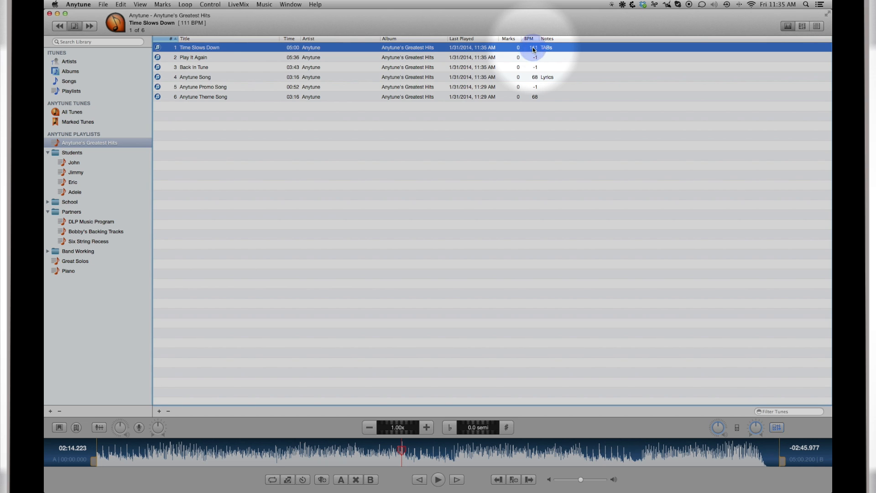
{"action": "double_click", "coordinate": [532, 47]}
{"action": "type", "text": "99"}
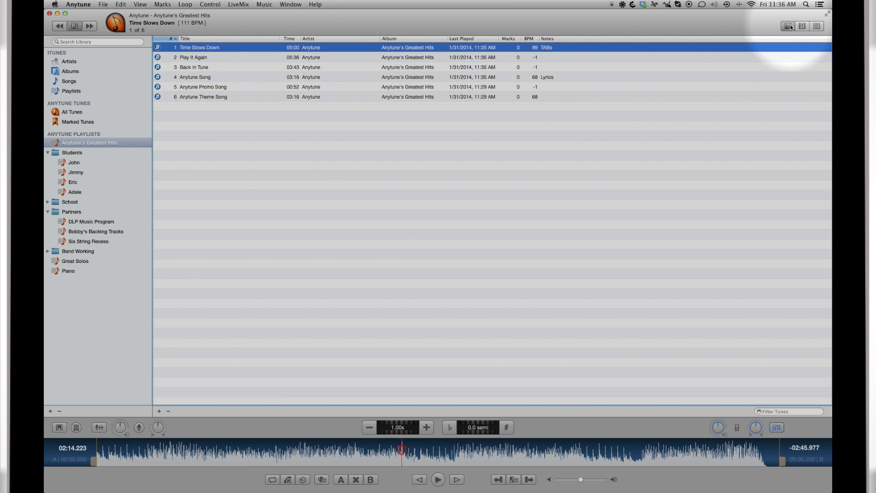
- View the song's EQ curve and lyrics/tabs, then return to its waveform
{"action": "left_click", "coordinate": [802, 25]}
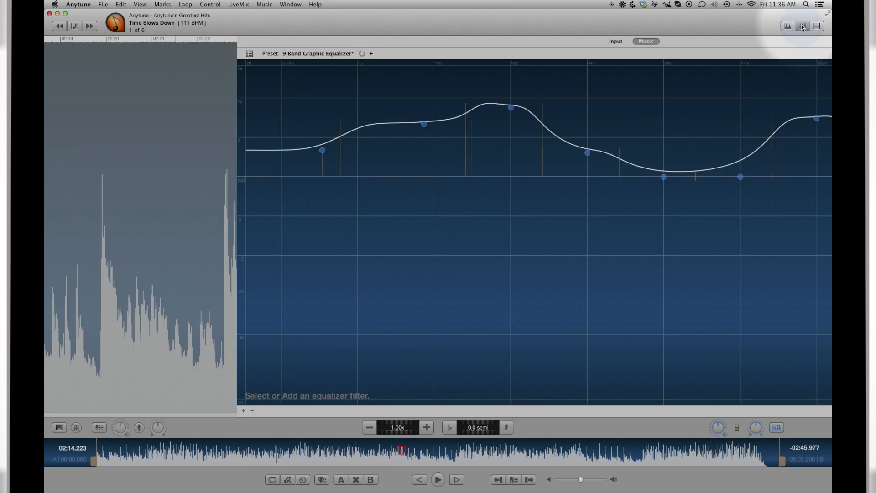
{"action": "left_click", "coordinate": [814, 26]}
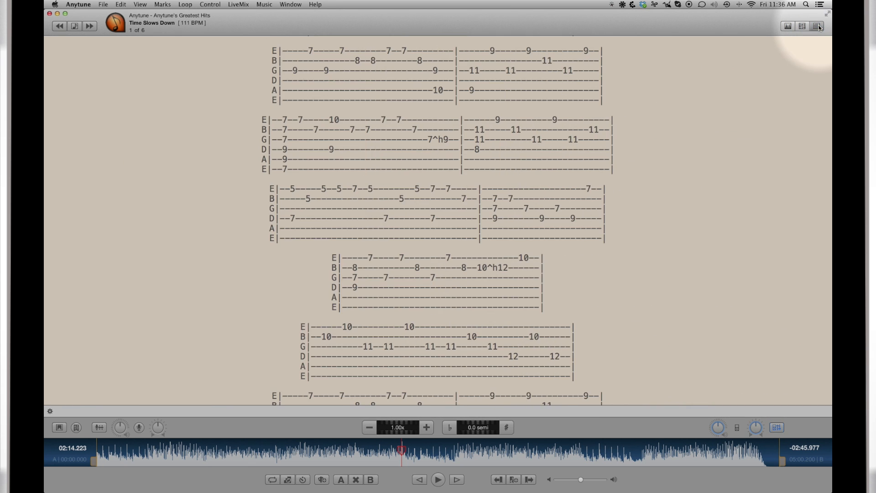
{"action": "left_click", "coordinate": [787, 26]}
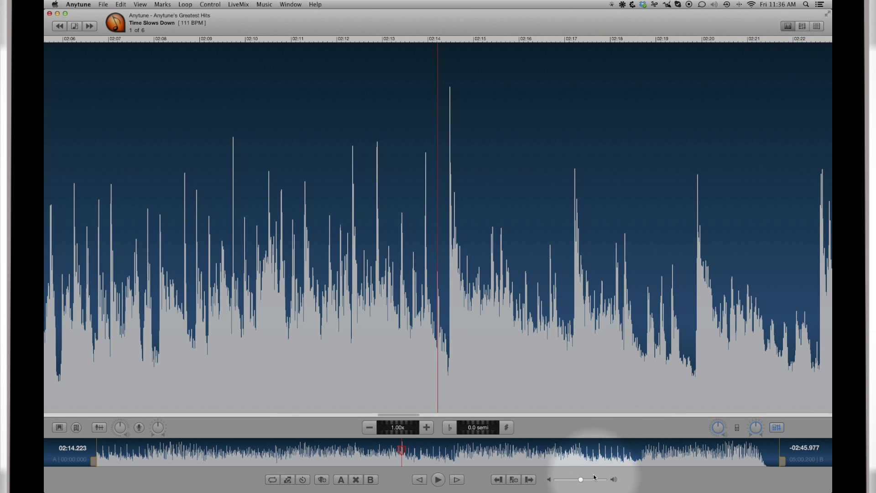
{"action": "mouse_move", "coordinate": [582, 479]}
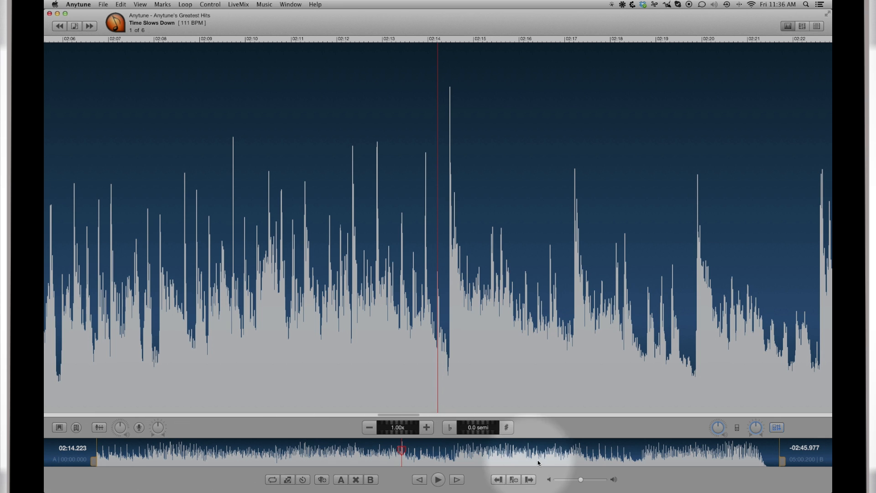
{"action": "mouse_move", "coordinate": [517, 467]}
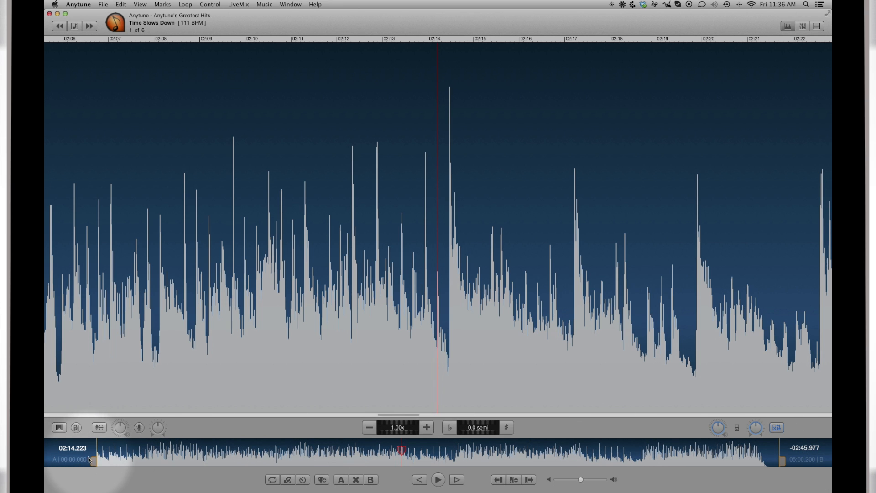
- Mark an A–B loop from about 0:20 to 0:33 in the overview strip
{"action": "left_click_drag", "start_coordinate": [88, 459], "coordinate": [139, 459]}
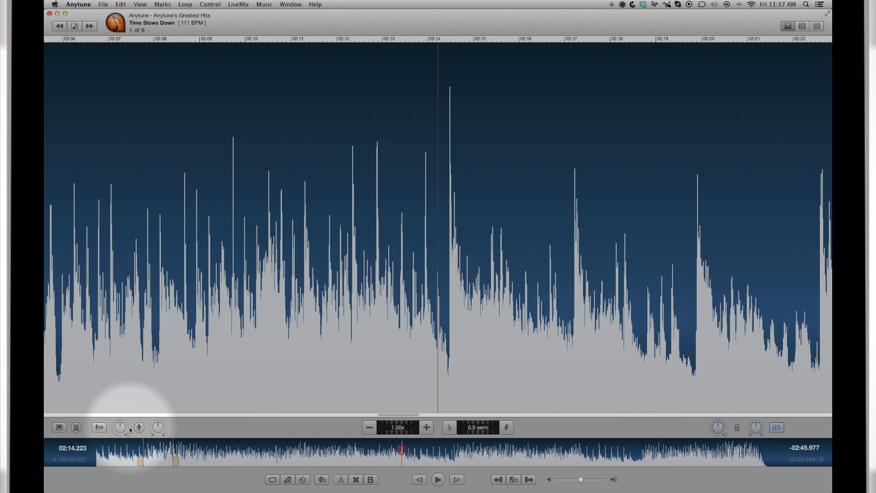
{"action": "mouse_move", "coordinate": [121, 428]}
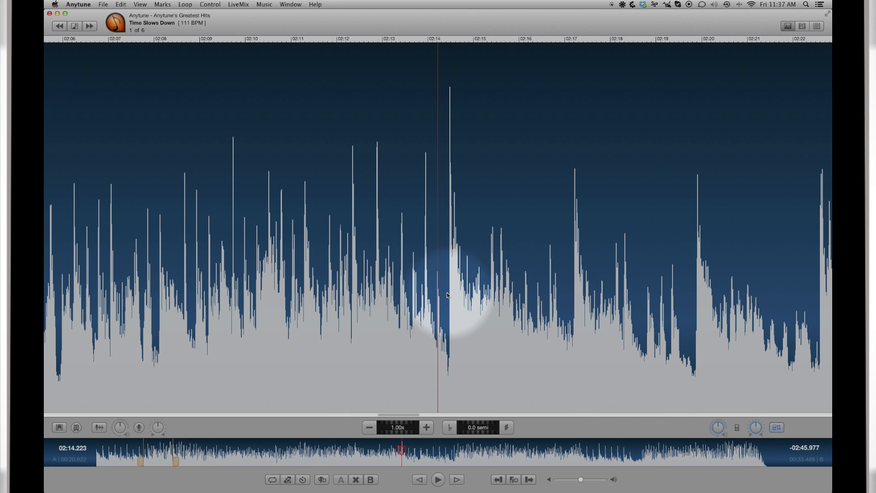
{"action": "mouse_move", "coordinate": [412, 334]}
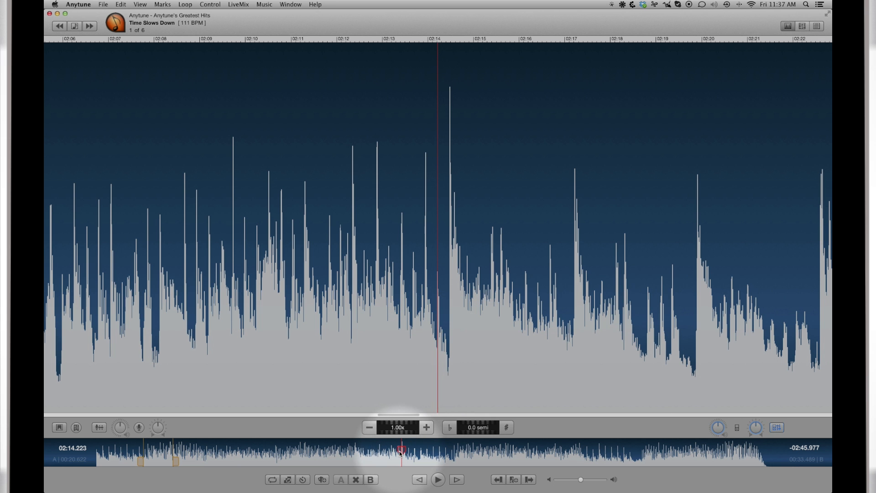
- Reposition the playhead in the overview and step playback back a short way
{"action": "left_click", "coordinate": [353, 459]}
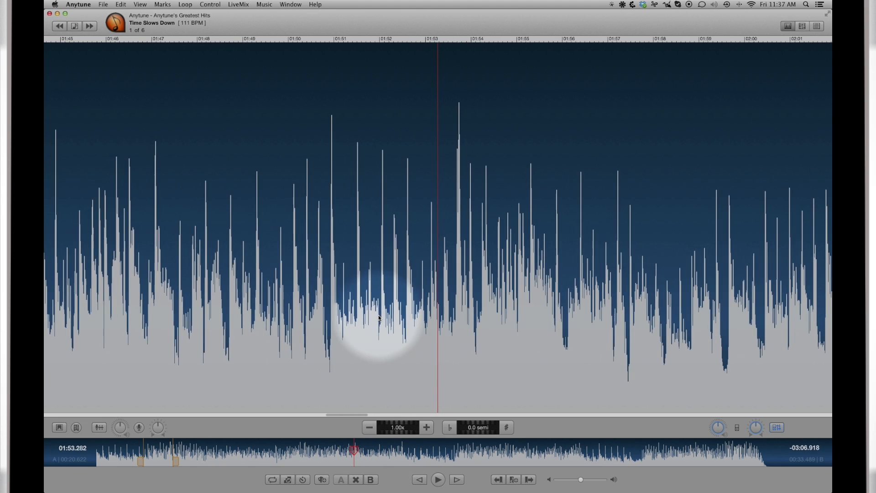
{"action": "left_click", "coordinate": [451, 457]}
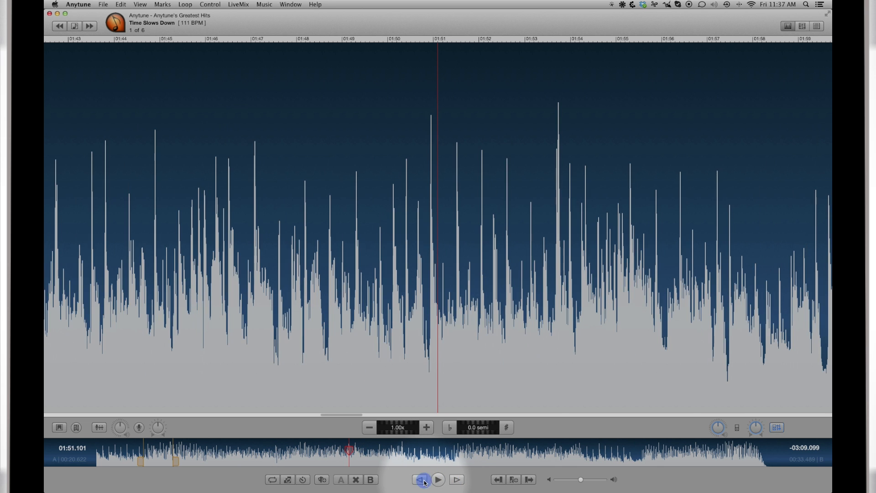
{"action": "left_click", "coordinate": [422, 492]}
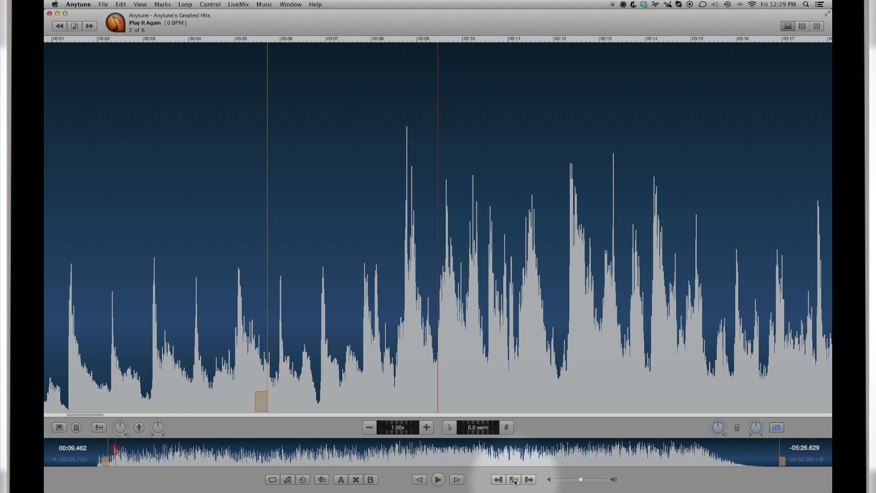
{"action": "mouse_move", "coordinate": [322, 489]}
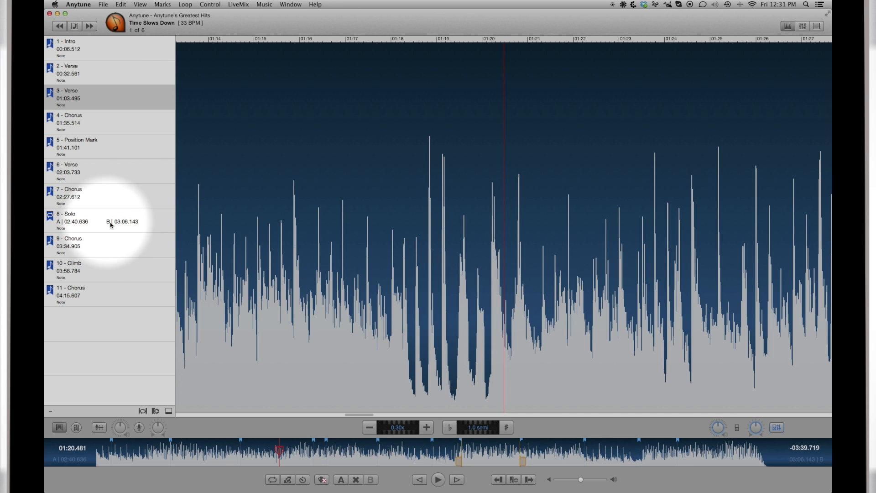
- Jump forward through the Chorus, Verse and Solo audiomarks with the next-mark button
{"action": "left_click", "coordinate": [529, 492]}
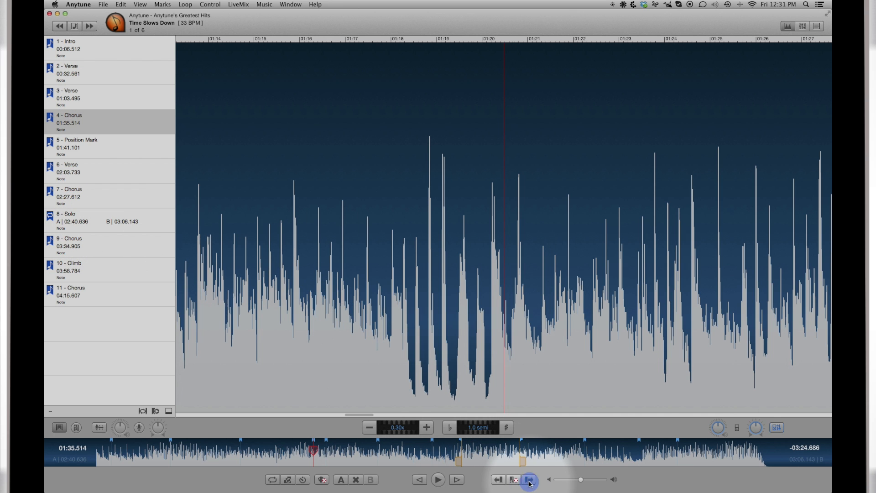
{"action": "left_click", "coordinate": [528, 489]}
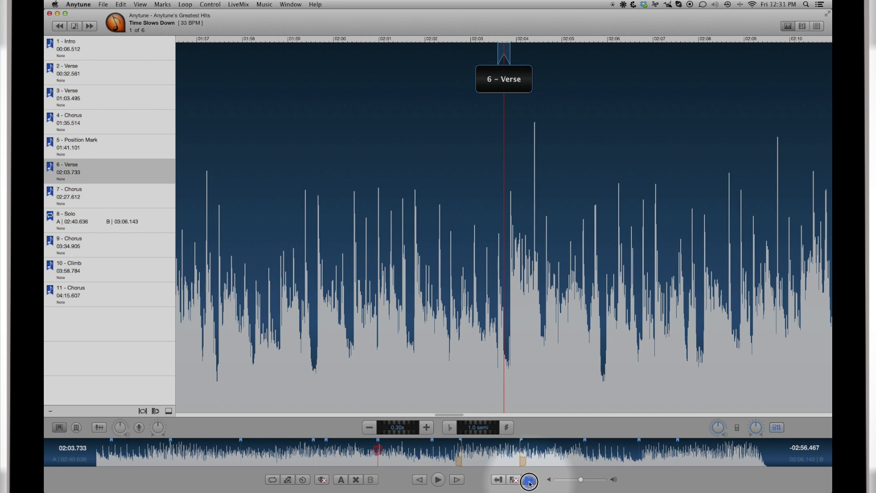
{"action": "left_click", "coordinate": [528, 481]}
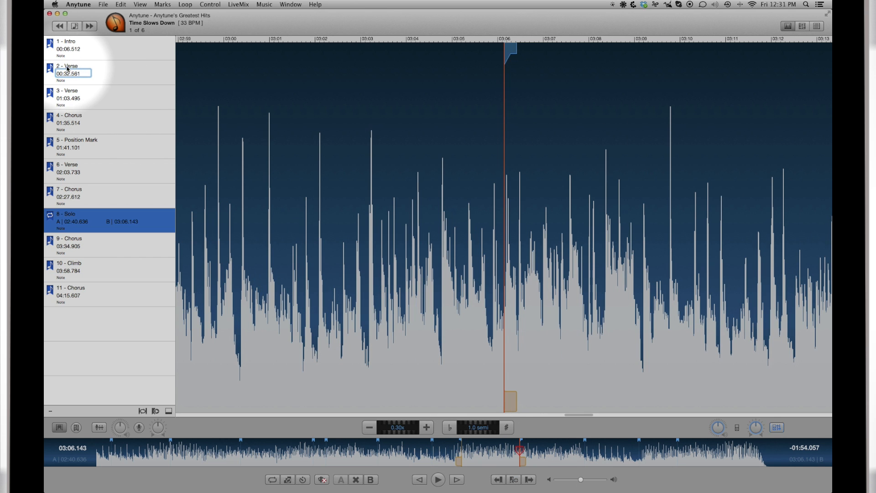
- Jump to the 3 - Verse, 4 - Chorus and 5 - Position Mark entries in the Marks list
{"action": "left_click", "coordinate": [68, 96]}
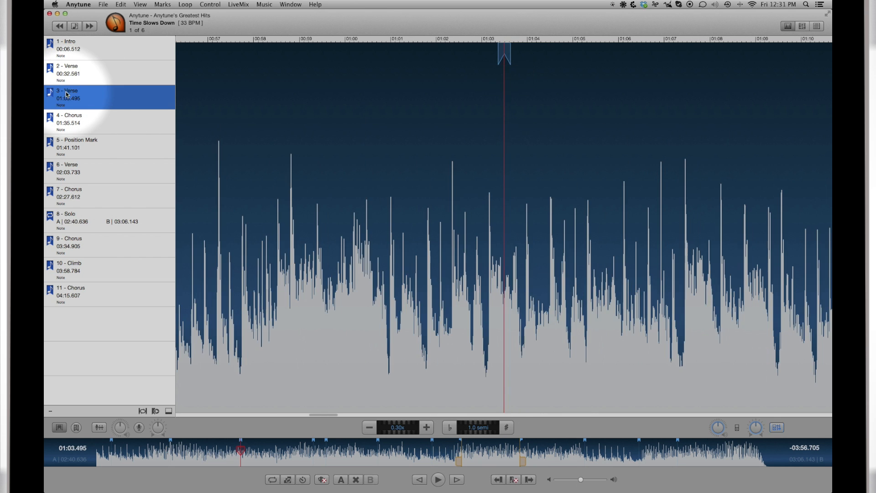
{"action": "left_click", "coordinate": [70, 122]}
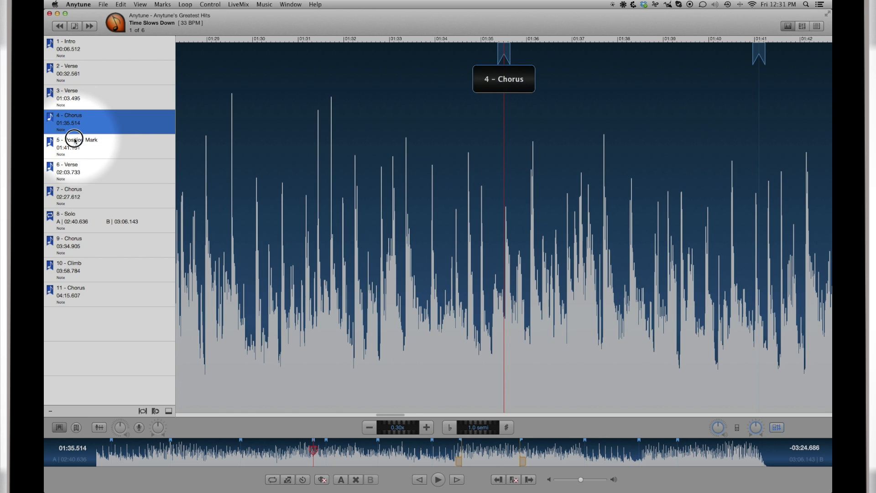
{"action": "left_click", "coordinate": [73, 171]}
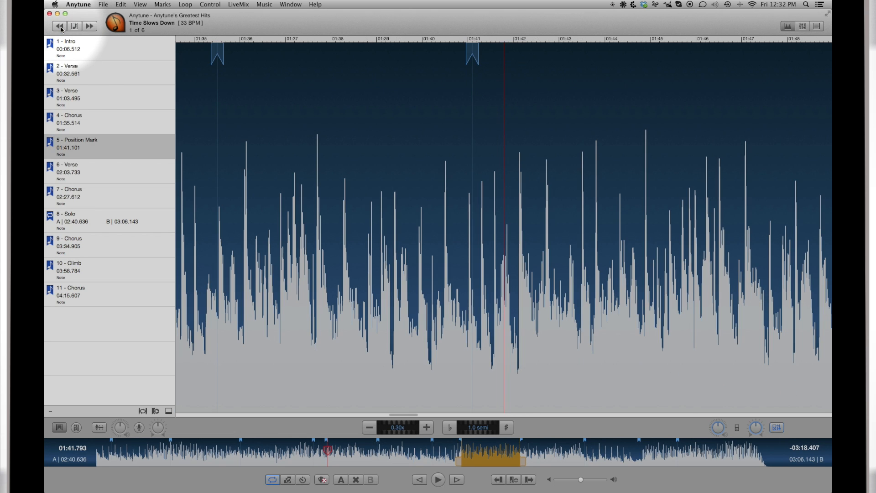
- Rename mark 5 to "Bridge" and keep Chorus as mark 4's preset label
{"action": "double_click", "coordinate": [78, 139]}
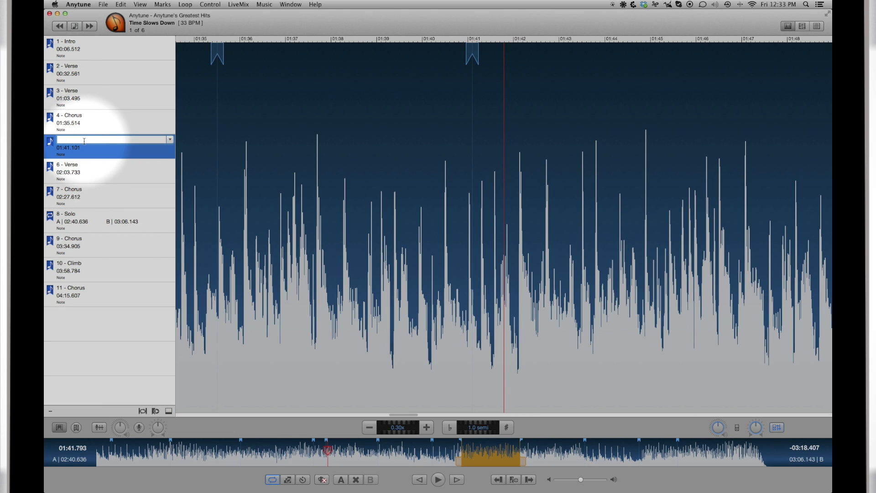
{"action": "type", "text": "Bridge"}
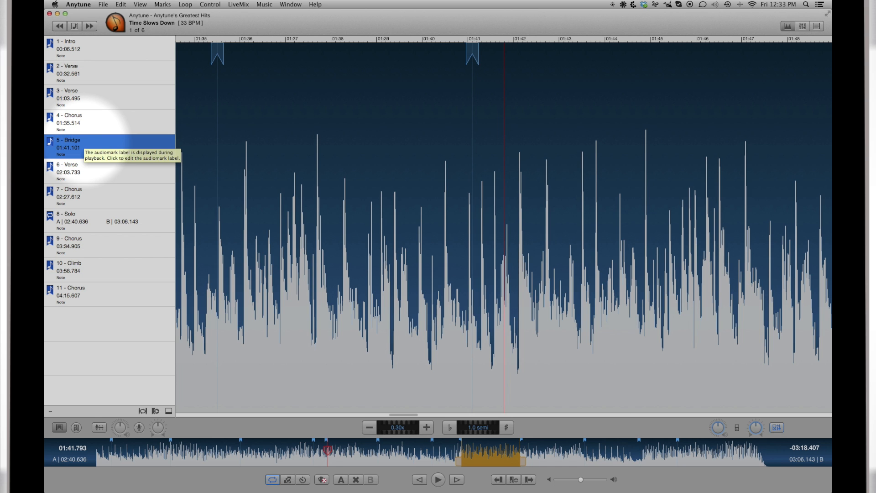
{"action": "left_click", "coordinate": [71, 119]}
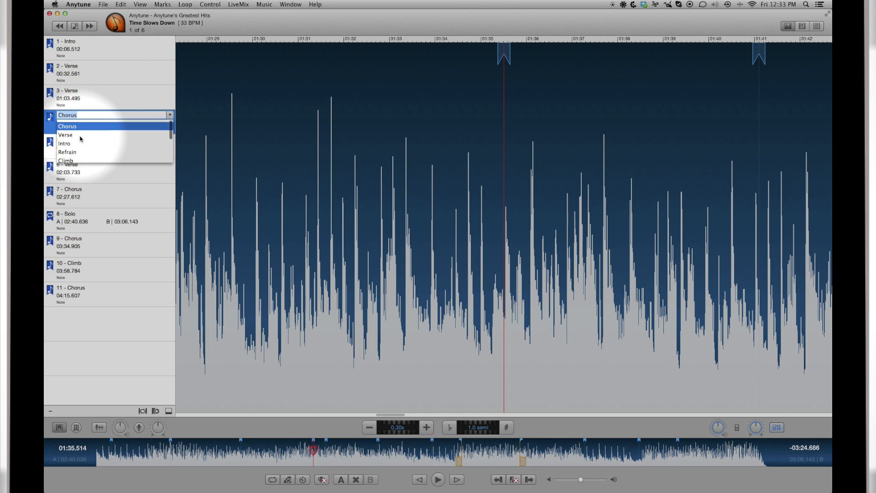
{"action": "left_click", "coordinate": [68, 126]}
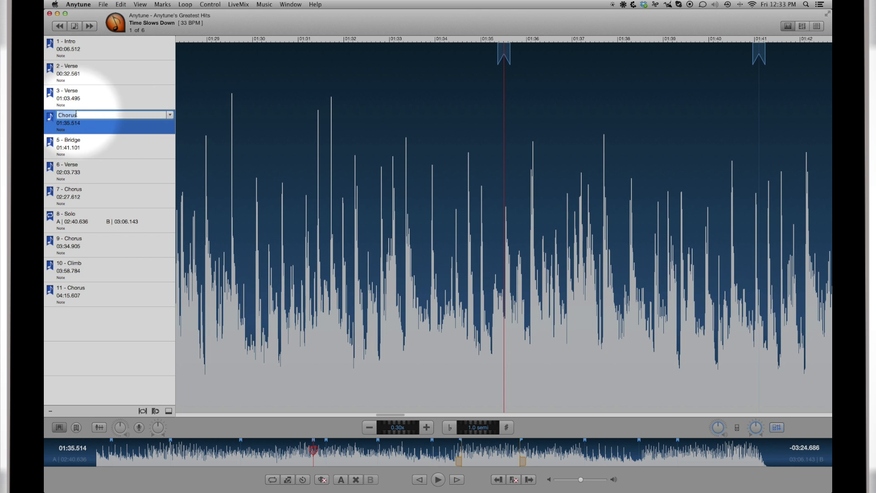
{"action": "left_click", "coordinate": [77, 3]}
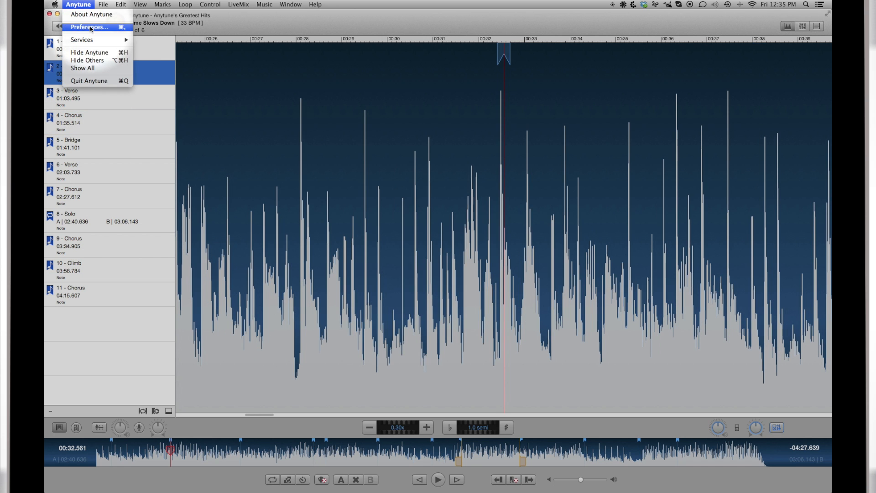
- Add a preset audiomark label named "My Label" in the Audiomarks preferences
{"action": "left_click", "coordinate": [92, 27]}
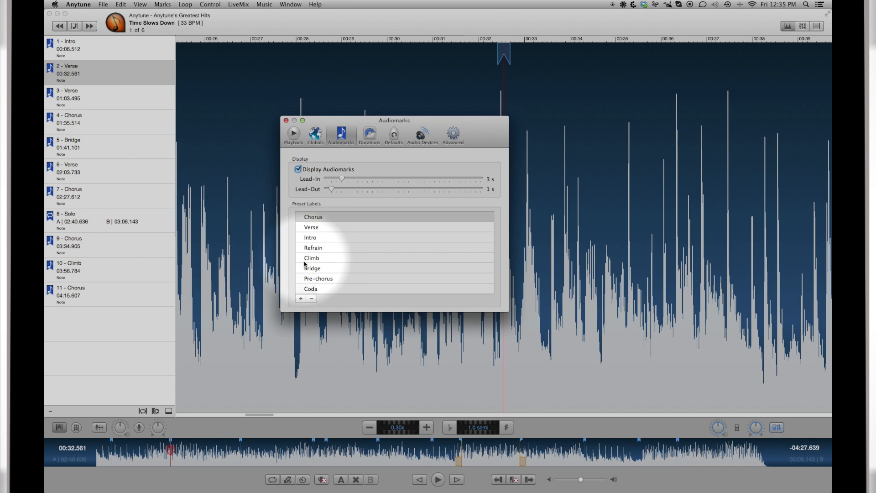
{"action": "left_click", "coordinate": [301, 298]}
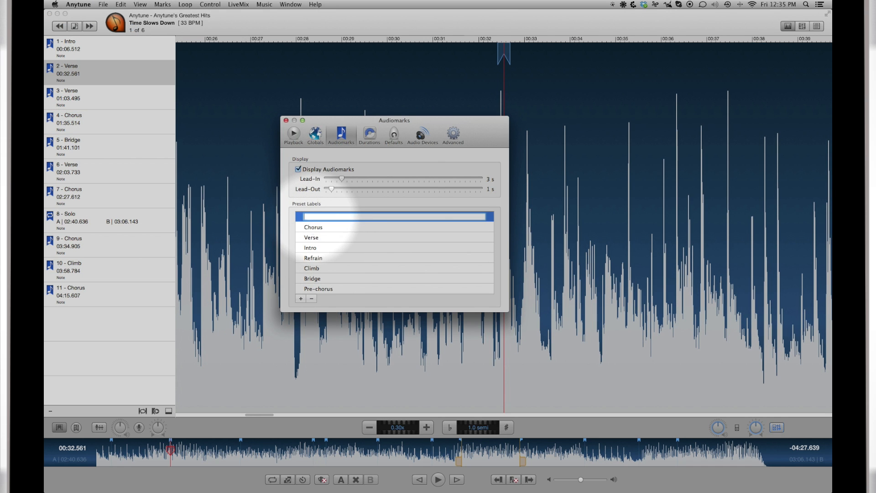
{"action": "type", "text": "My Label"}
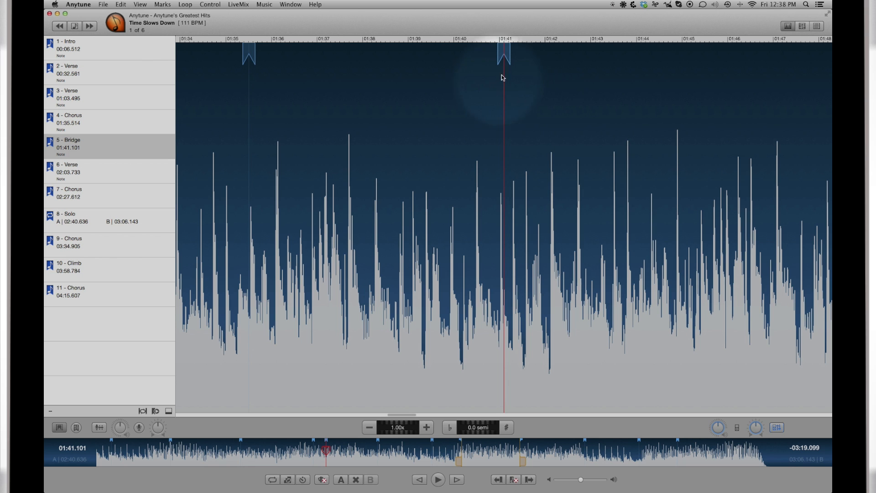
- Drag the Bridge mark later to about 01:45.5, then back to about 01:41.4
{"action": "left_click_drag", "start_coordinate": [502, 55], "coordinate": [397, 74]}
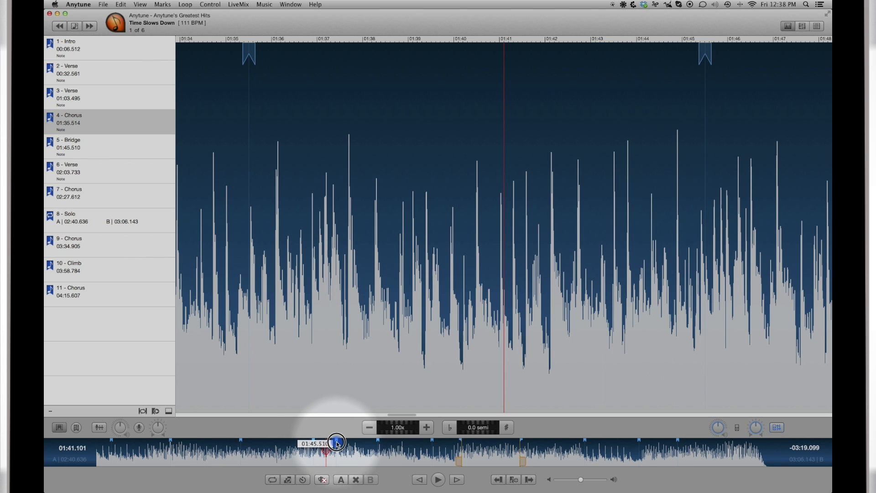
{"action": "left_click_drag", "start_coordinate": [336, 441], "coordinate": [317, 442]}
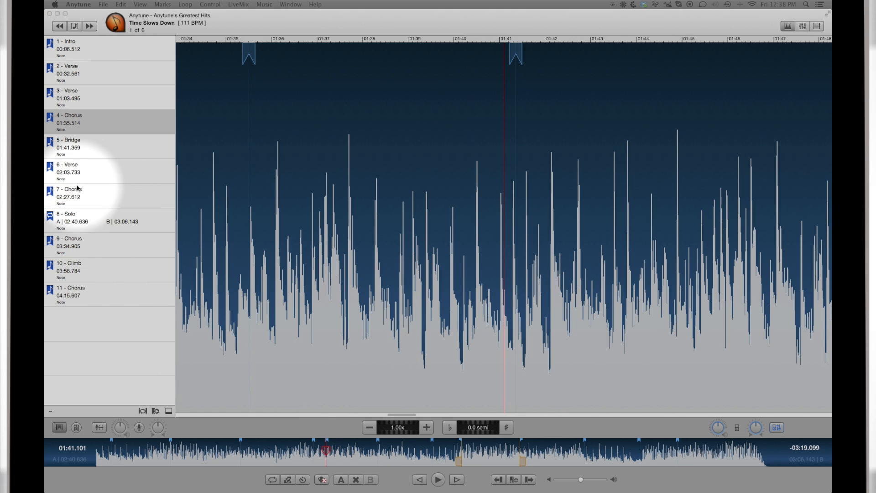
{"action": "left_click", "coordinate": [68, 269]}
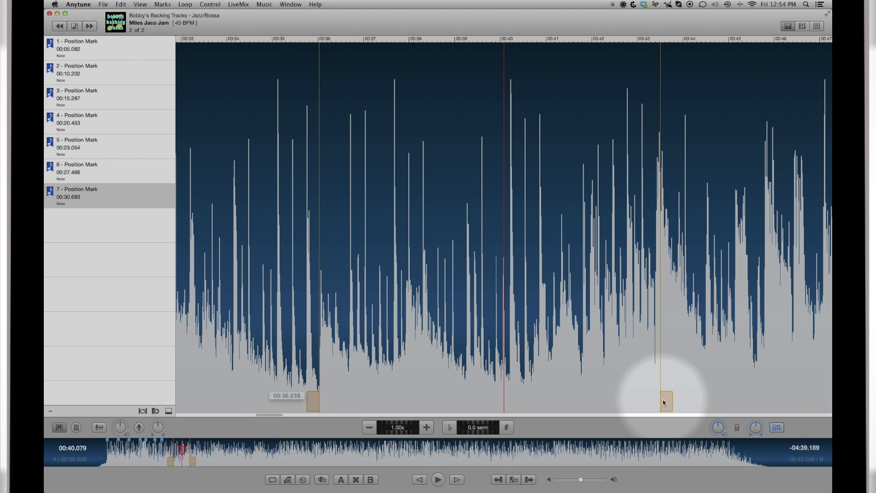
- Pull the loop end back to about 00:40.4 and loop between the A and B points
{"action": "left_click_drag", "start_coordinate": [664, 400], "coordinate": [522, 398]}
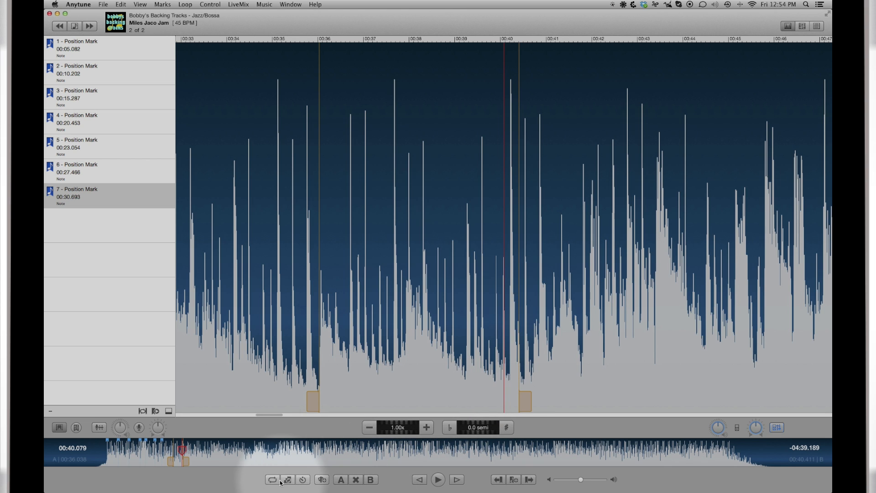
{"action": "left_click", "coordinate": [273, 478]}
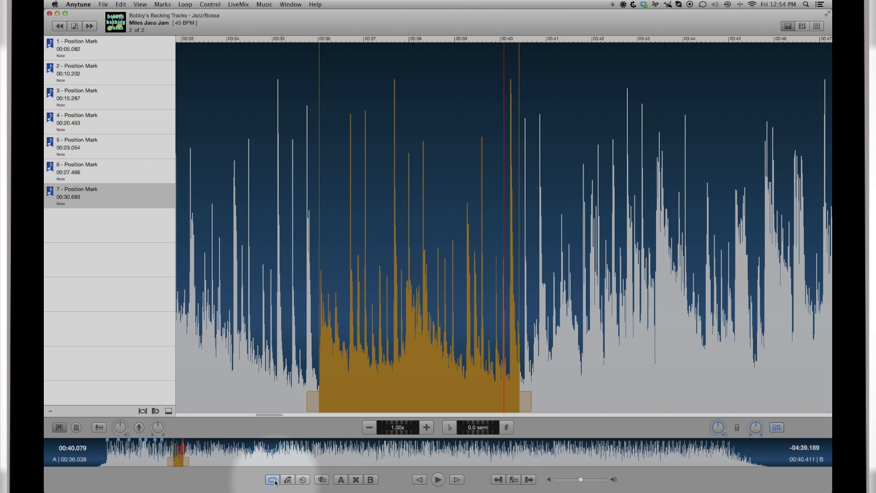
{"action": "left_click", "coordinate": [273, 478]}
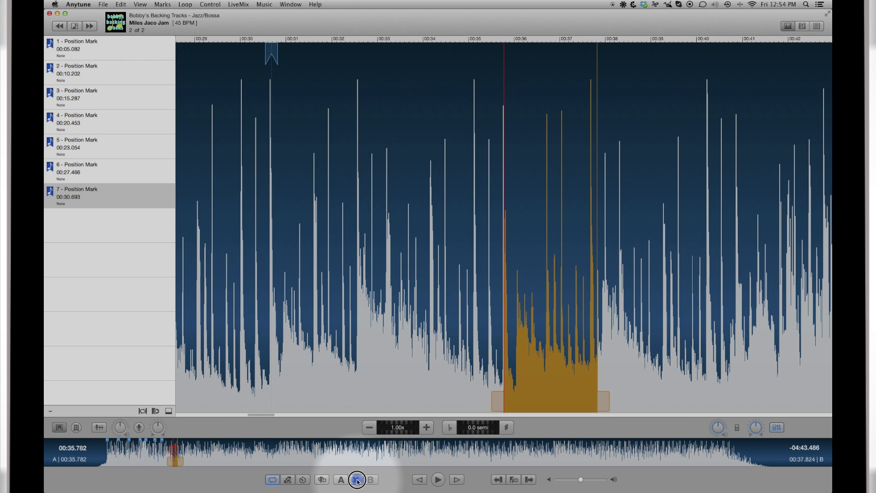
- Reset the loop with X, play, and set a new loop end at the play position
{"action": "left_click", "coordinate": [358, 480]}
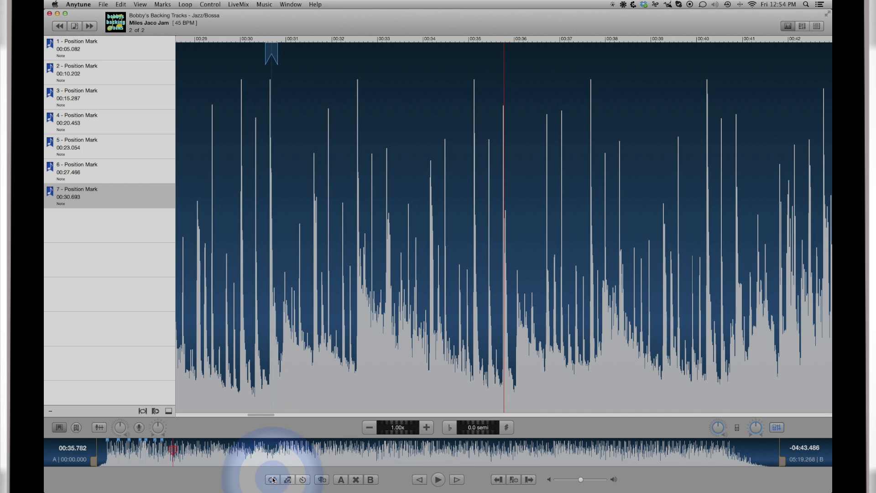
{"action": "left_click", "coordinate": [439, 478]}
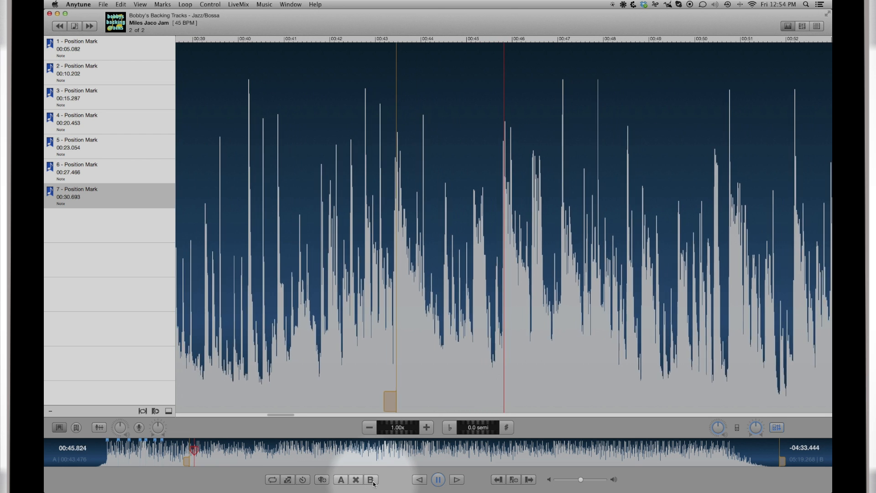
{"action": "left_click", "coordinate": [270, 479]}
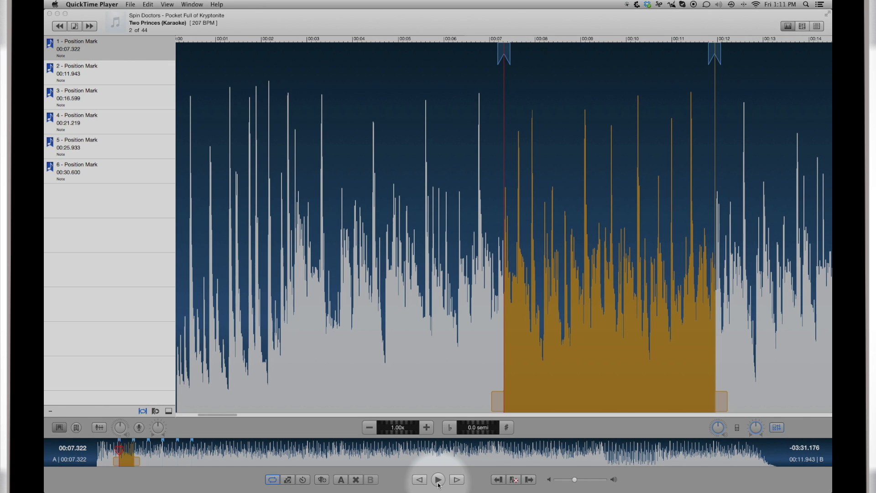
{"action": "left_click", "coordinate": [439, 479]}
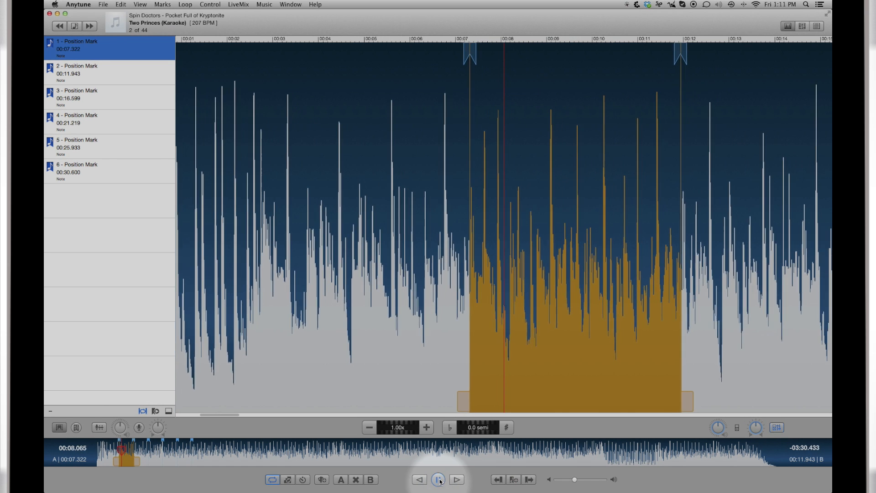
{"action": "left_click", "coordinate": [438, 478]}
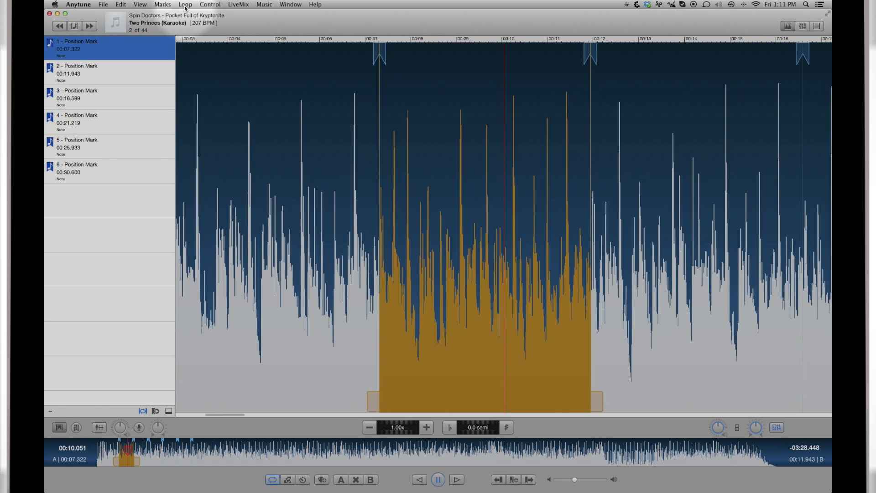
{"action": "left_click", "coordinate": [186, 4]}
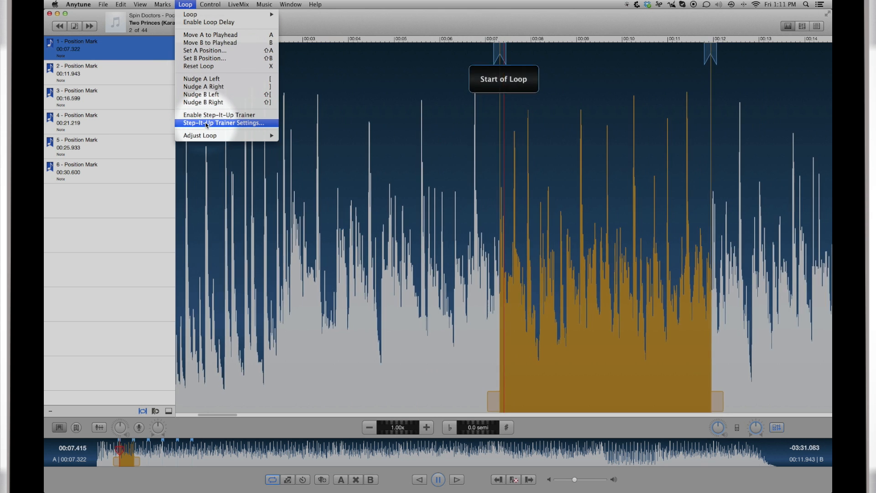
{"action": "left_click", "coordinate": [224, 122]}
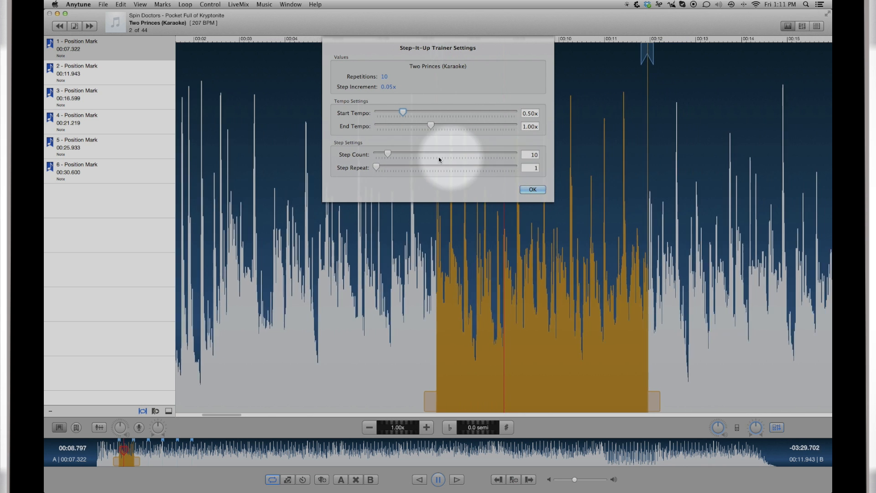
{"action": "left_click_drag", "start_coordinate": [388, 154], "coordinate": [378, 154]}
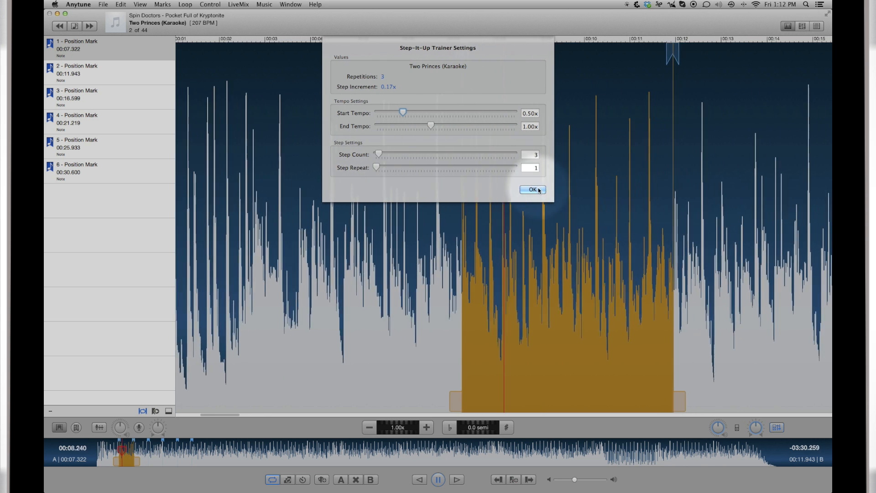
{"action": "left_click", "coordinate": [531, 190]}
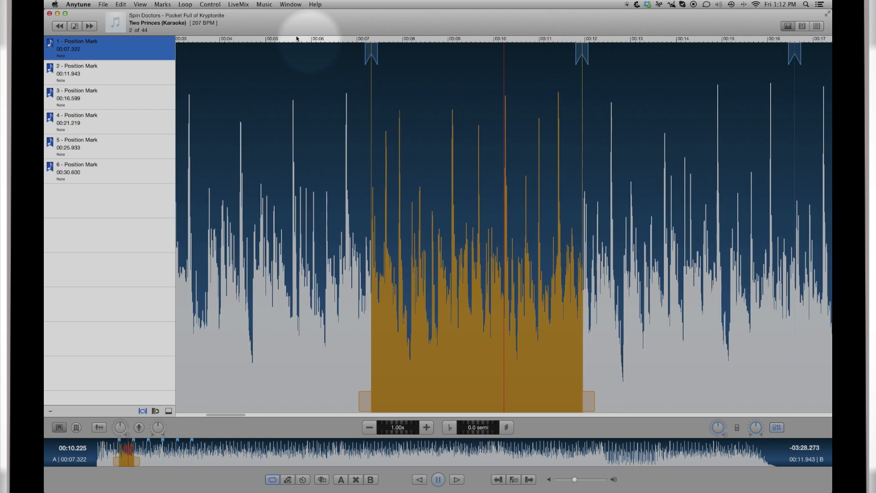
{"action": "left_click", "coordinate": [186, 3]}
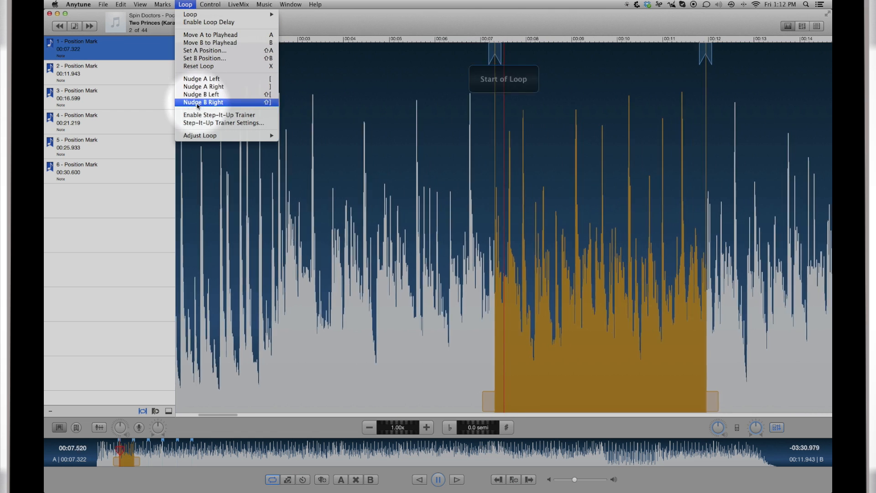
{"action": "left_click", "coordinate": [219, 115]}
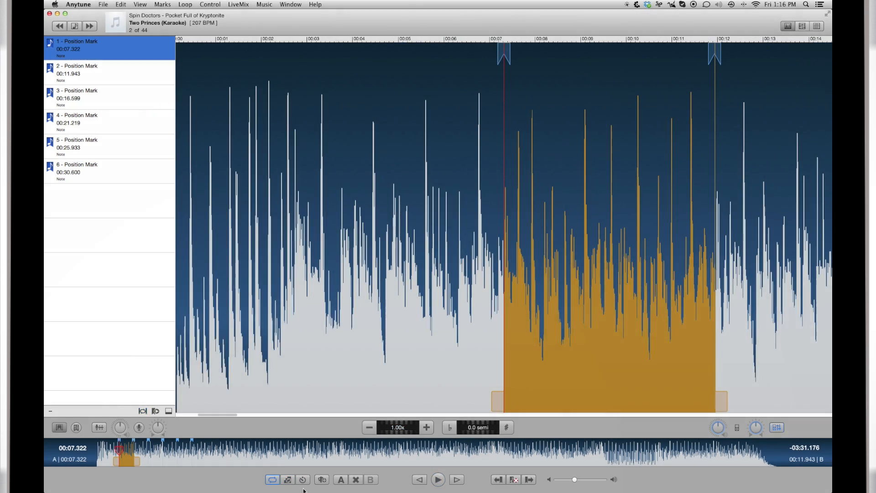
{"action": "mouse_move", "coordinate": [302, 480]}
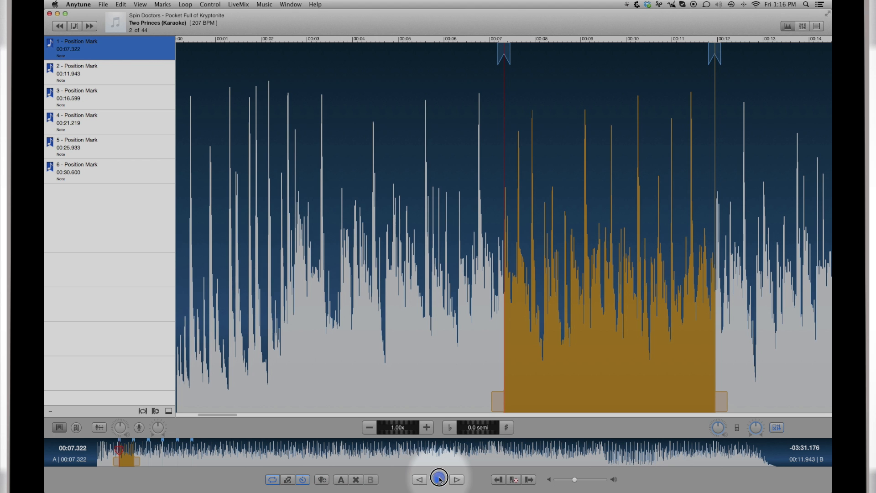
- Play the looped section, then restart it via Control > Delayed Play with a countdown
{"action": "left_click", "coordinate": [440, 478]}
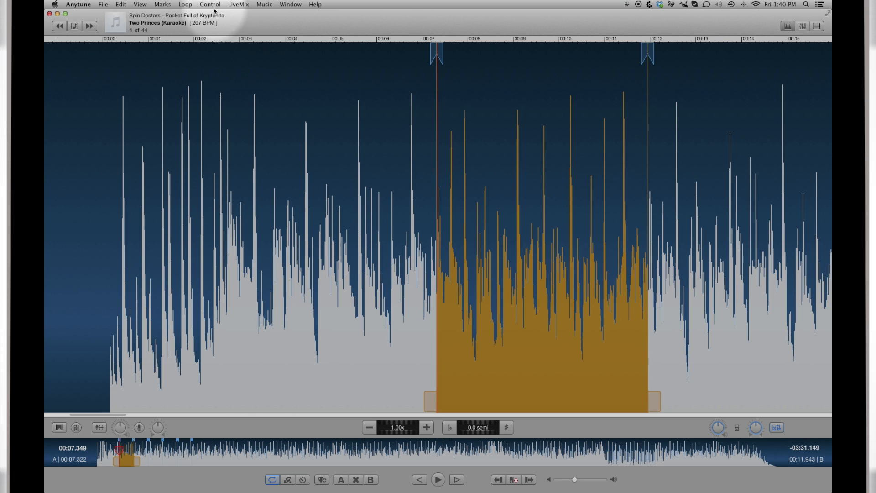
{"action": "left_click", "coordinate": [210, 3]}
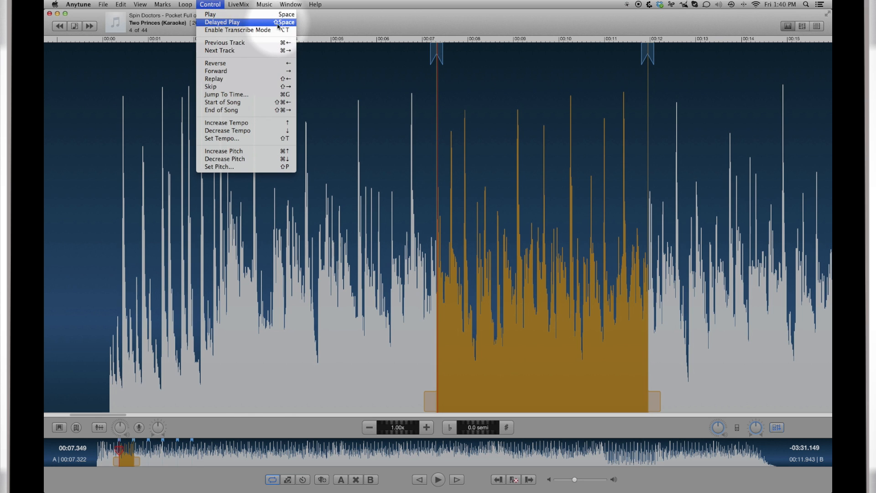
{"action": "left_click", "coordinate": [221, 22]}
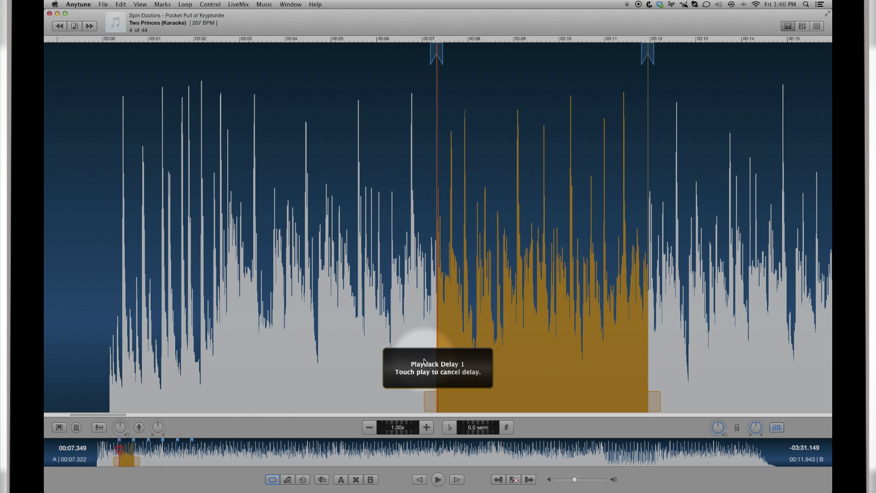
{"action": "left_click", "coordinate": [439, 479]}
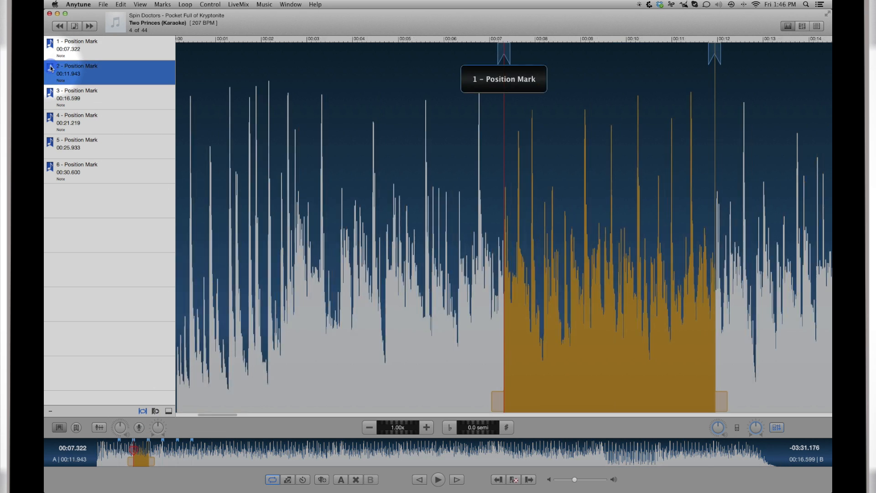
- Loop the sections at marks 3, 4 and 5 in turn, then from mark 6 to the end
{"action": "left_click", "coordinate": [76, 97]}
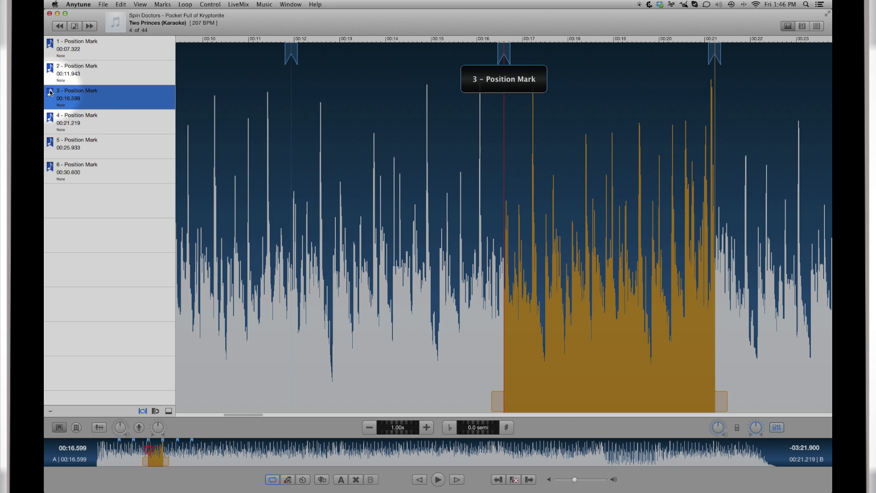
{"action": "left_click", "coordinate": [77, 123]}
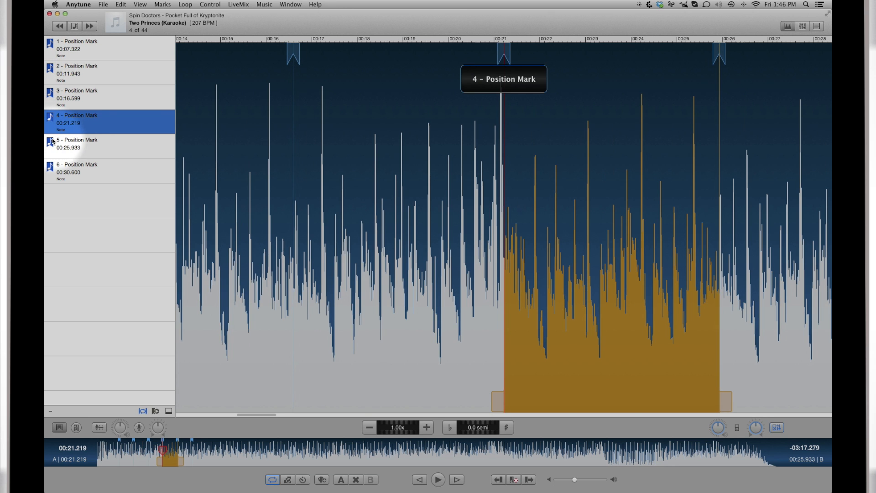
{"action": "left_click", "coordinate": [92, 172]}
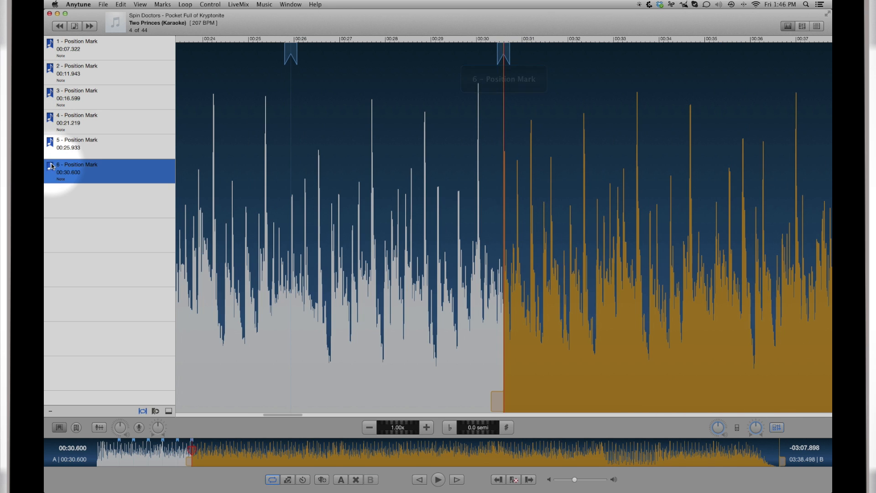
{"action": "left_click", "coordinate": [54, 48]}
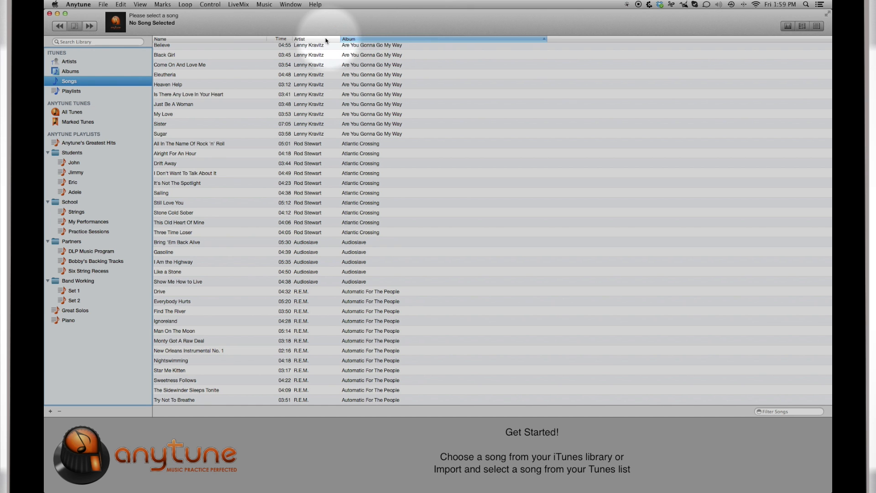
- Sort iTunes songs by name and load Miles Jaco Jam from Bobby's Backing Tracks
{"action": "left_click", "coordinate": [165, 39]}
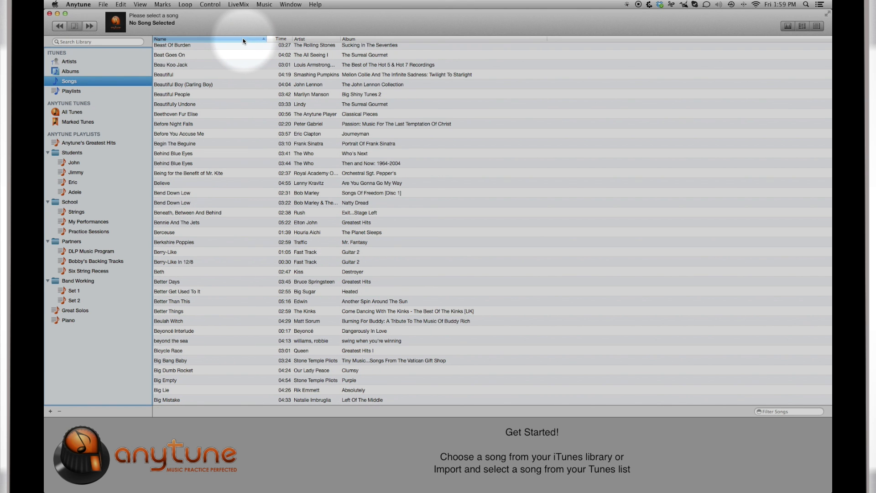
{"action": "left_click", "coordinate": [71, 91]}
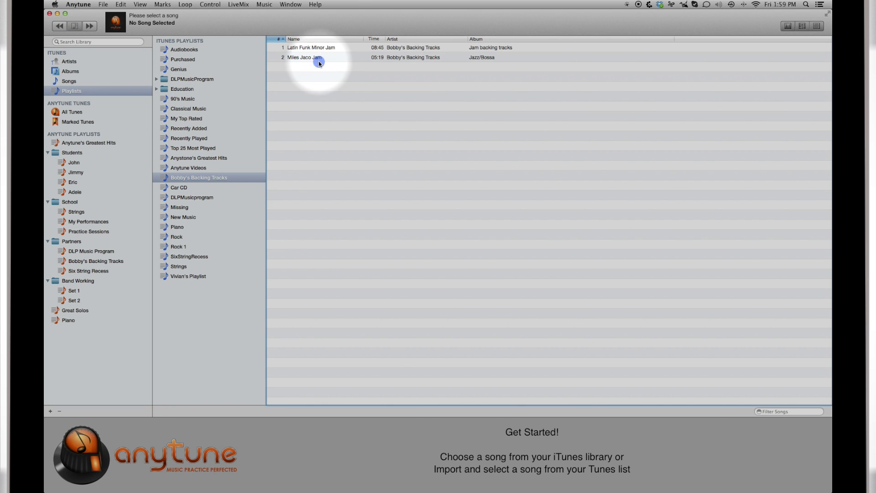
{"action": "double_click", "coordinate": [320, 58]}
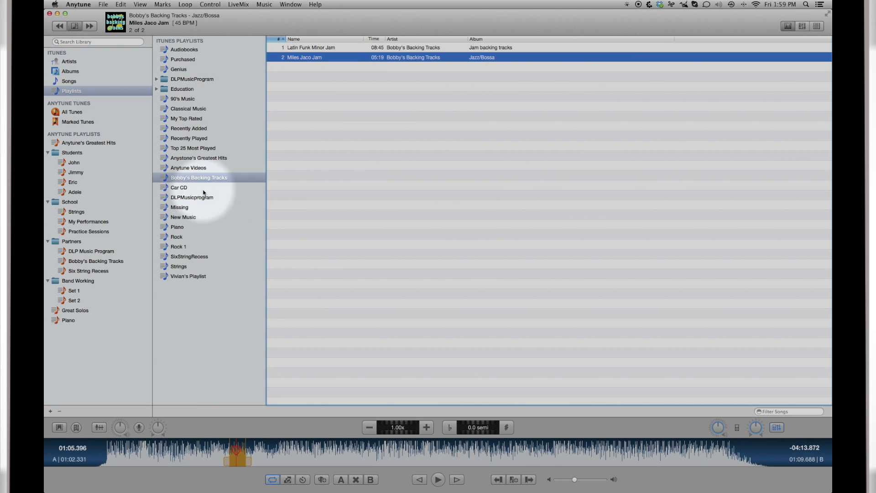
- Show All Tunes in the Anytune library sorted by last played
{"action": "left_click", "coordinate": [71, 112]}
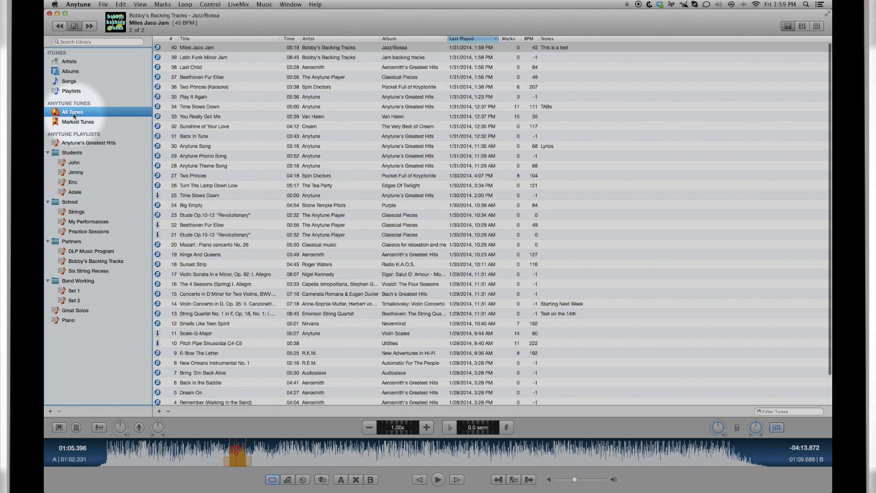
{"action": "left_click", "coordinate": [197, 47]}
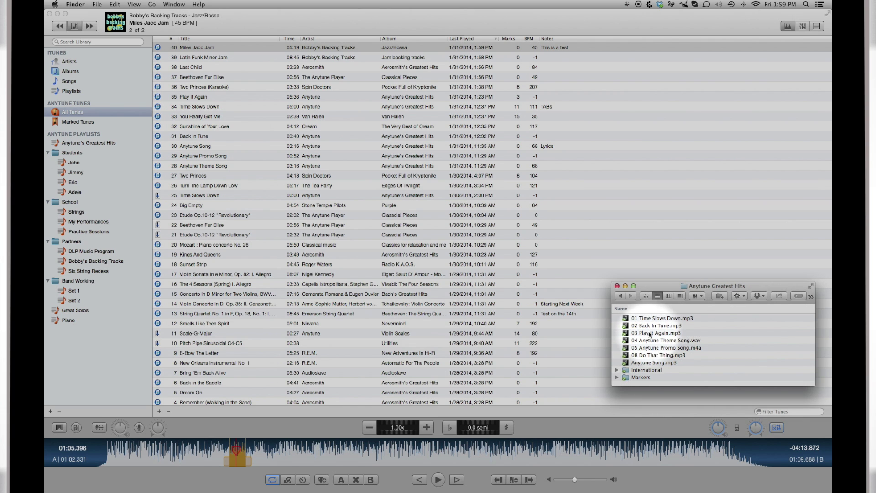
- Drag Time Slows Down, Back In Tune and Play It Again from Finder into Set 1 and view it
{"action": "left_click", "coordinate": [661, 318]}
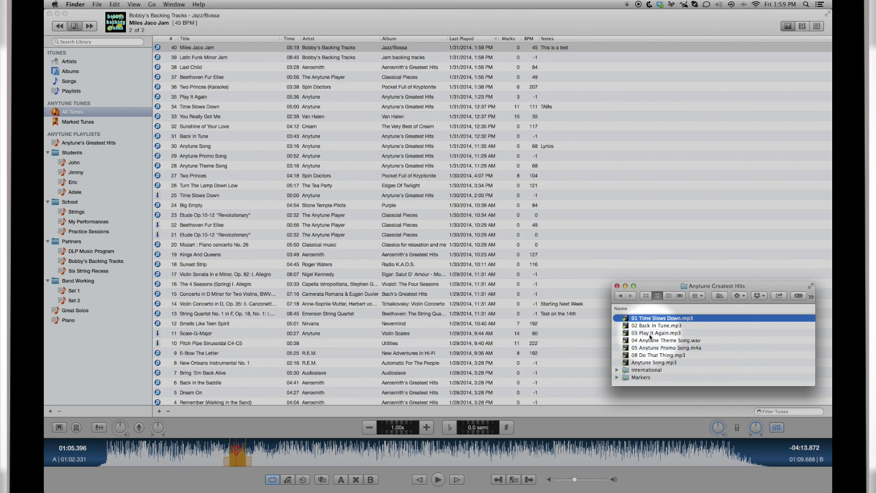
{"action": "left_click", "coordinate": [656, 332]}
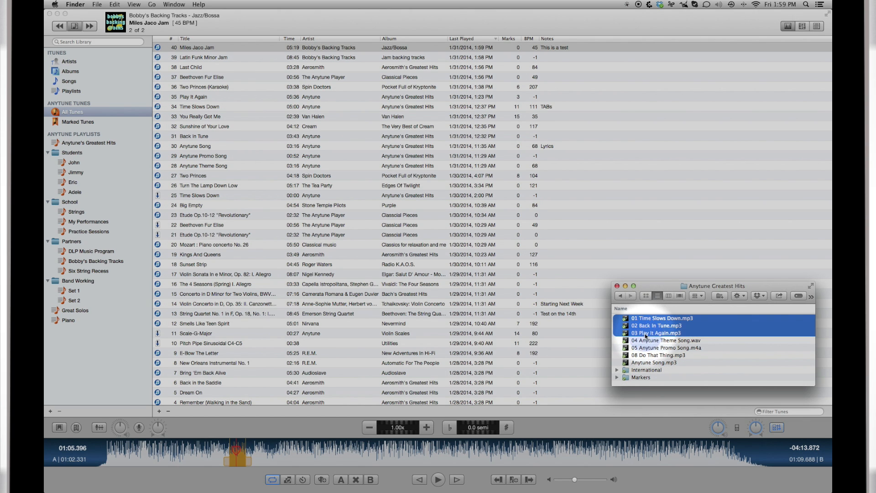
{"action": "left_click_drag", "start_coordinate": [659, 325], "coordinate": [207, 261]}
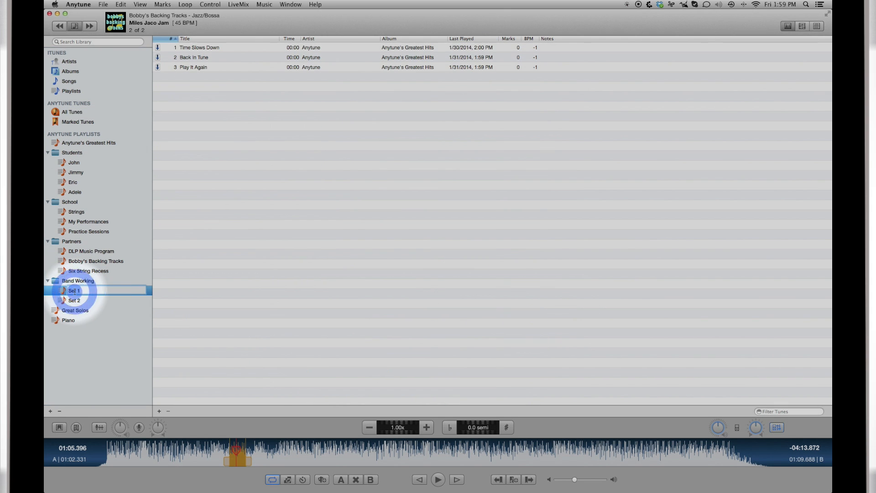
{"action": "left_click", "coordinate": [73, 290]}
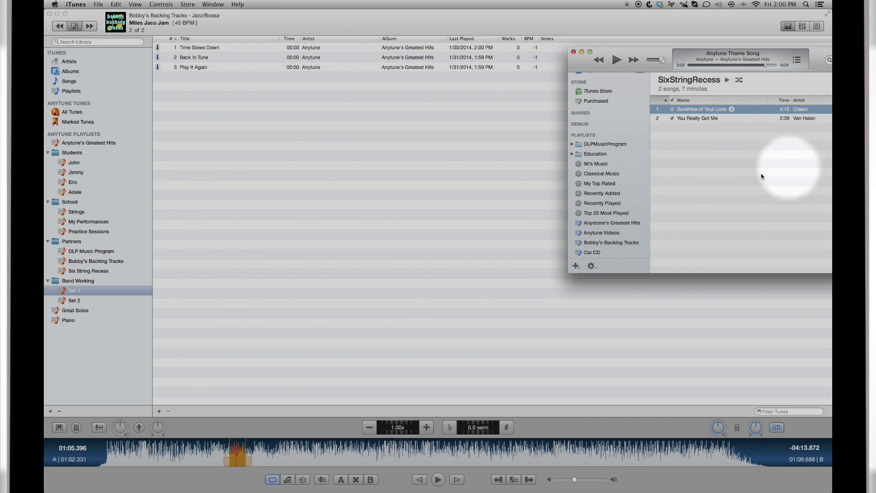
- Drag the SixStringRecess tracks from iTunes into Set 2 and select You Really Got Me there
{"action": "left_click", "coordinate": [697, 118]}
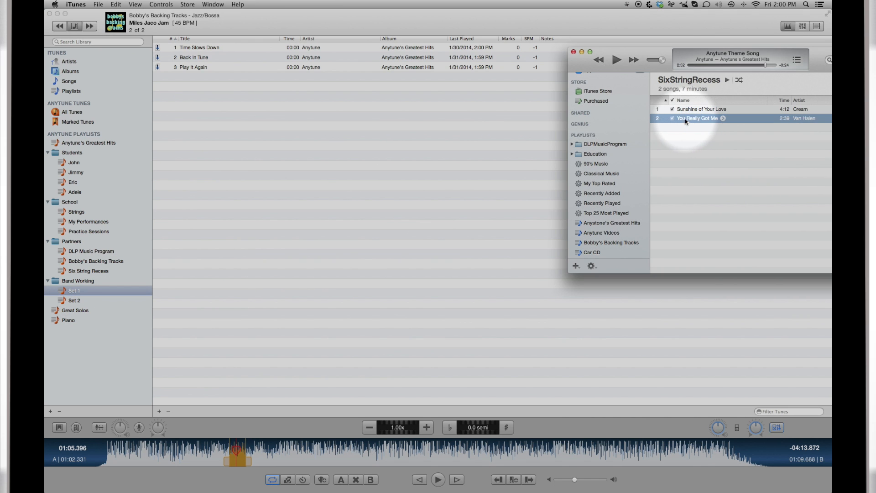
{"action": "left_click_drag", "start_coordinate": [697, 118], "coordinate": [98, 300]}
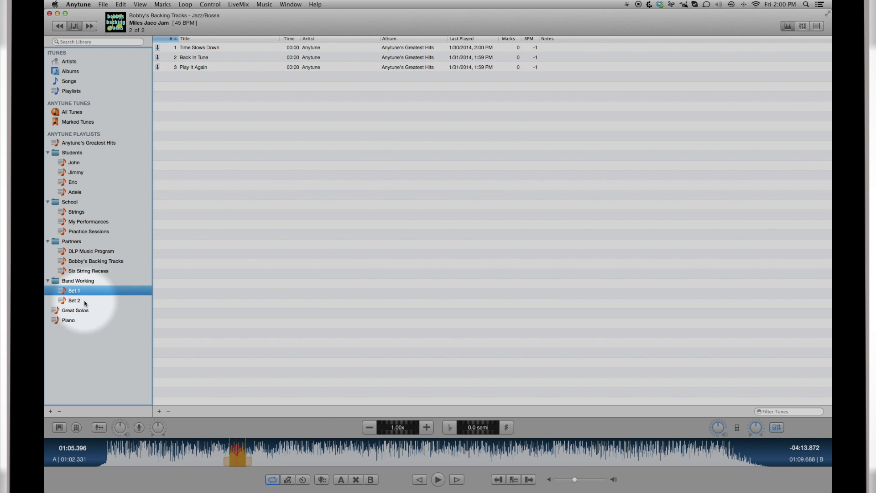
{"action": "left_click", "coordinate": [74, 300]}
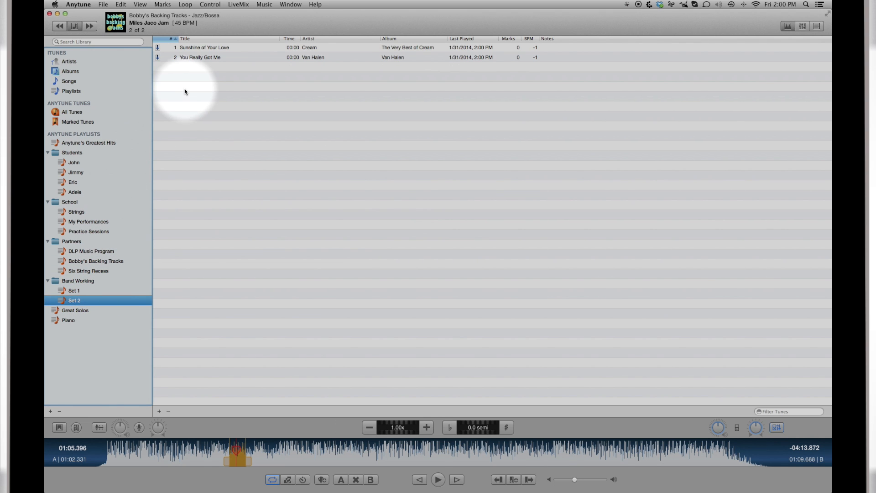
{"action": "left_click", "coordinate": [199, 57]}
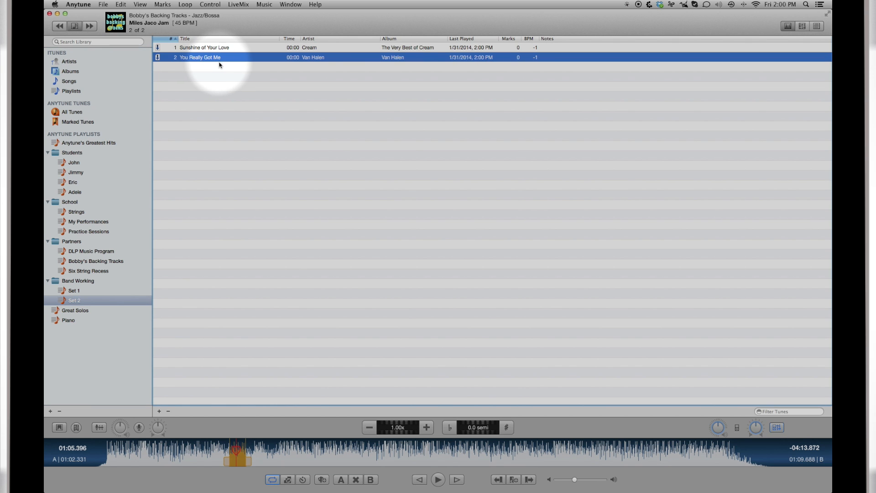
- Add the file 04 Anytune Theme Song.wav to Anytune via the File menu
{"action": "left_click", "coordinate": [96, 5]}
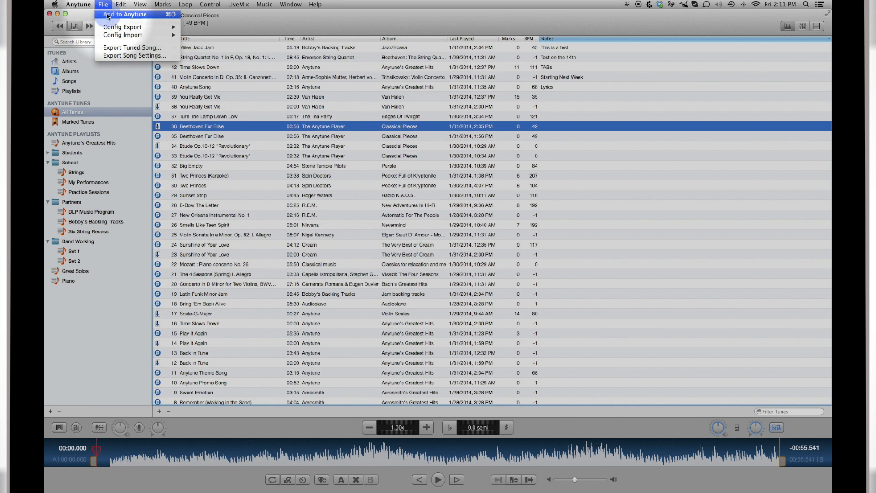
{"action": "left_click", "coordinate": [132, 15]}
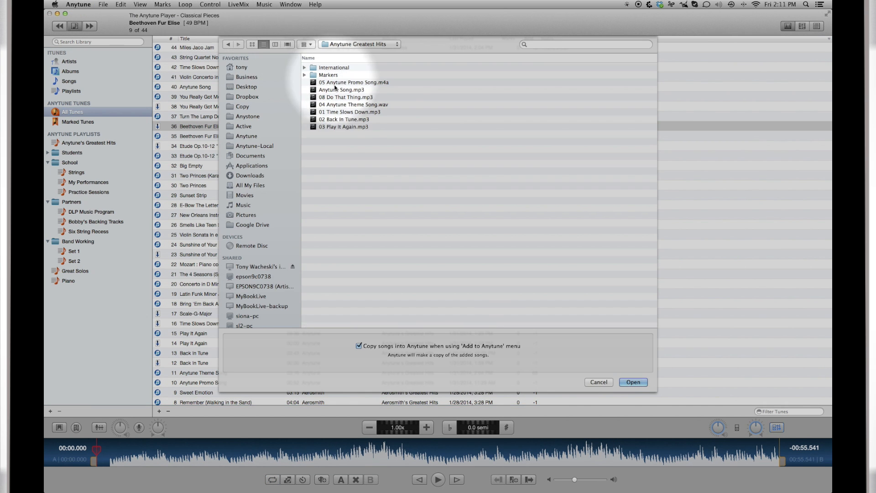
{"action": "left_click", "coordinate": [352, 104]}
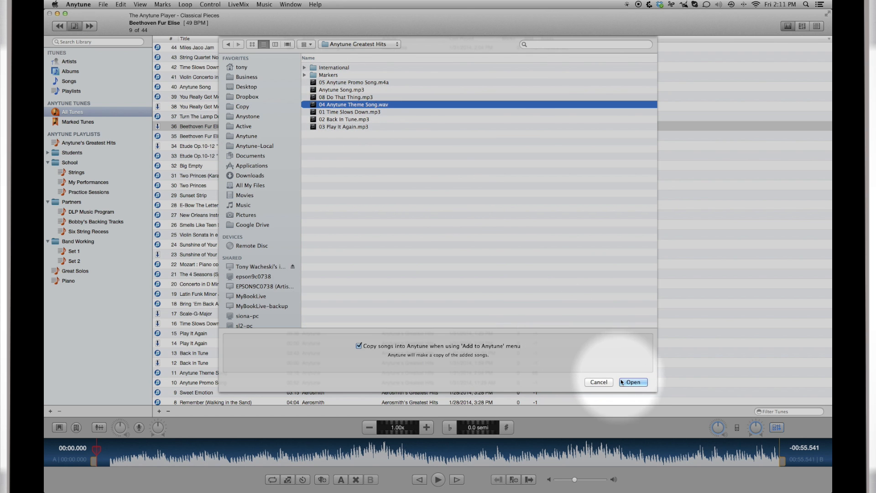
{"action": "left_click", "coordinate": [633, 381]}
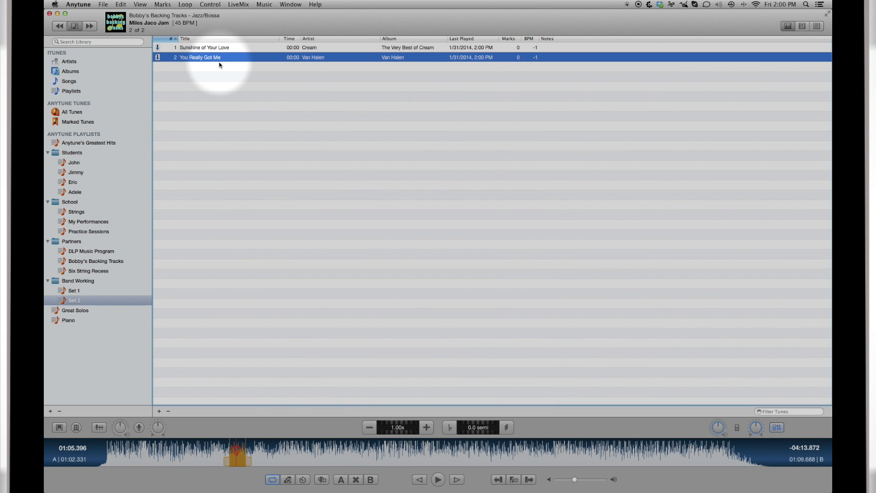
{"action": "mouse_move", "coordinate": [148, 88]}
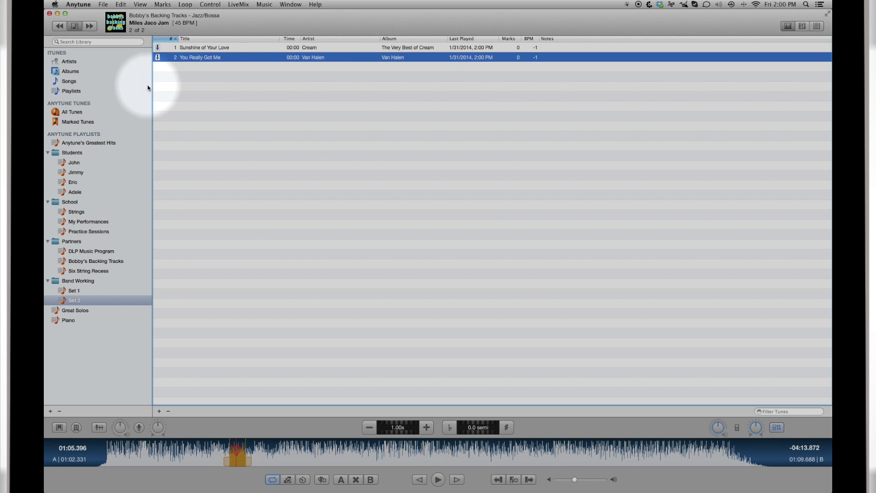
- Create a new playlist inside the Band Working folder using the sidebar + button
{"action": "left_click", "coordinate": [76, 122]}
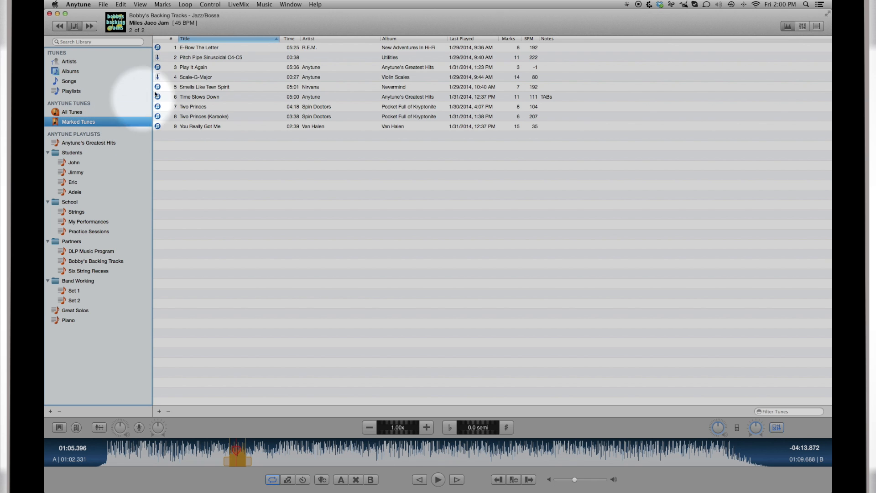
{"action": "left_click", "coordinate": [509, 39]}
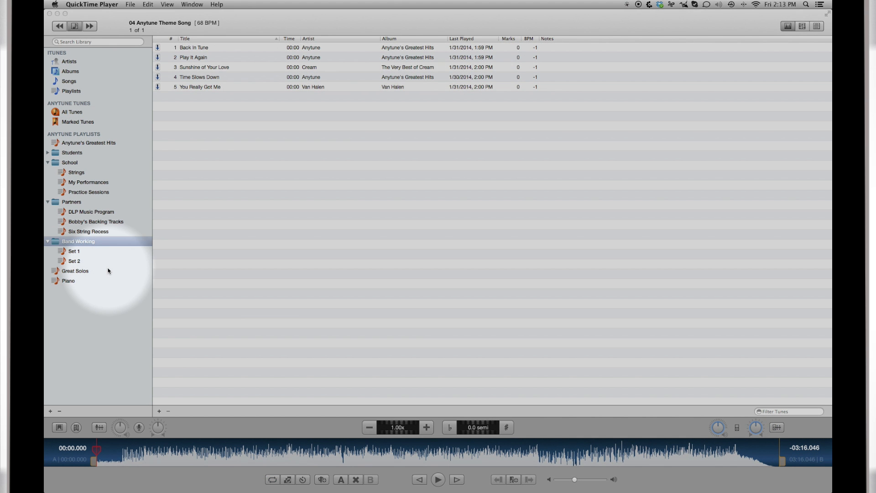
{"action": "left_click", "coordinate": [48, 411]}
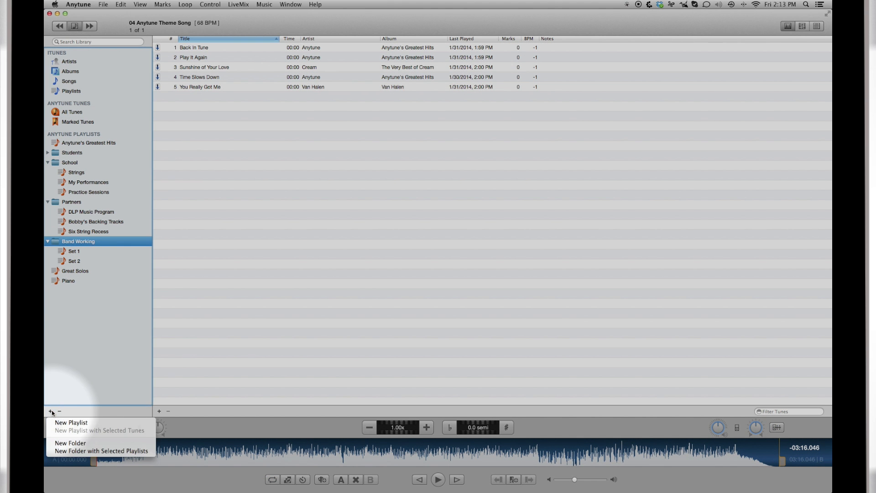
{"action": "left_click", "coordinate": [70, 421]}
{"action": "type", "text": "Set 3"}
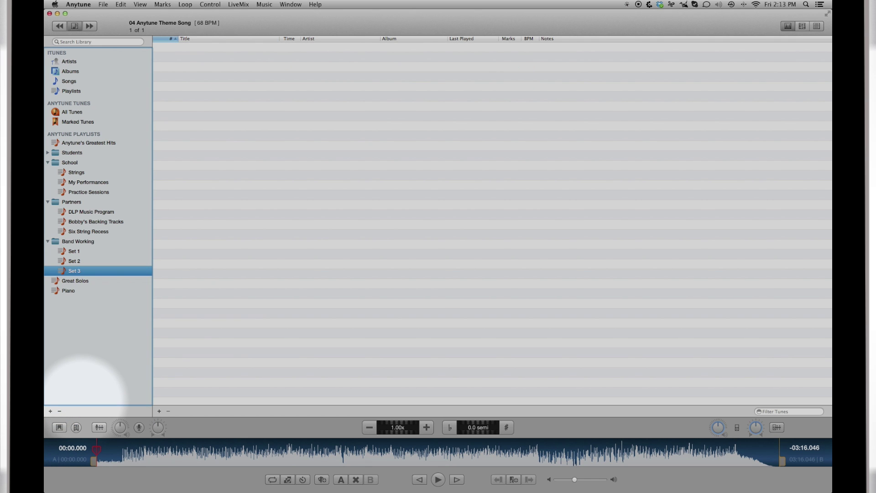
{"action": "left_click", "coordinate": [77, 171]}
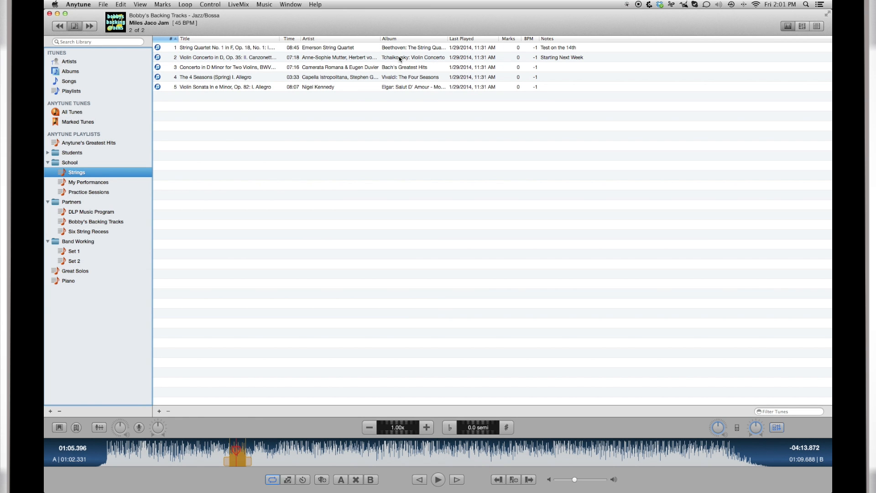
- Search the library for 'Anytune', then filter the All Tunes list for 'Anytune'
{"action": "left_click", "coordinate": [96, 42]}
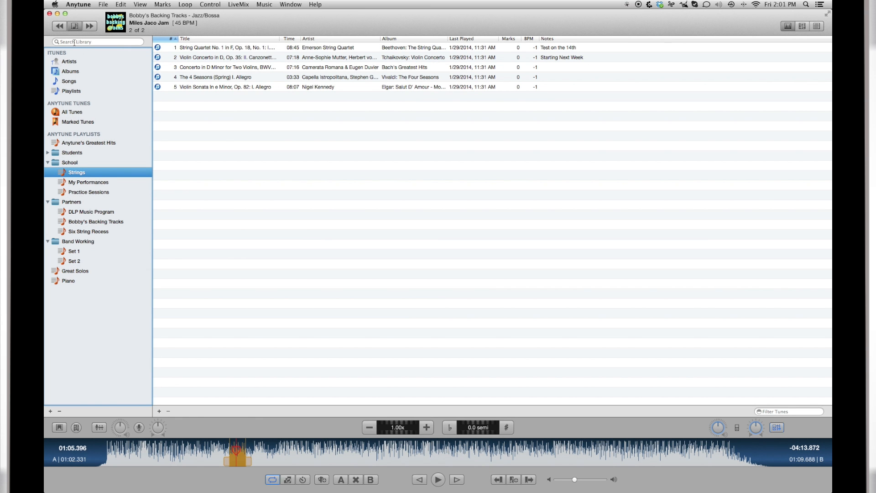
{"action": "mouse_move", "coordinate": [87, 42]}
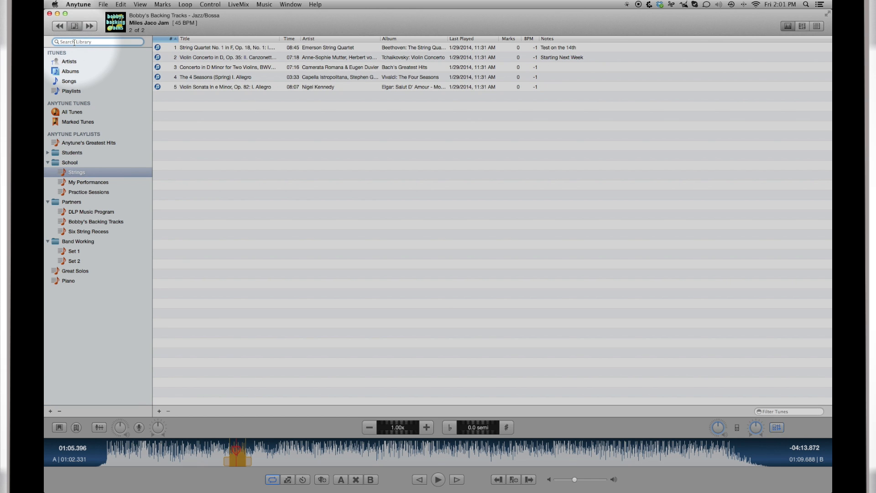
{"action": "type", "text": "Anytune"}
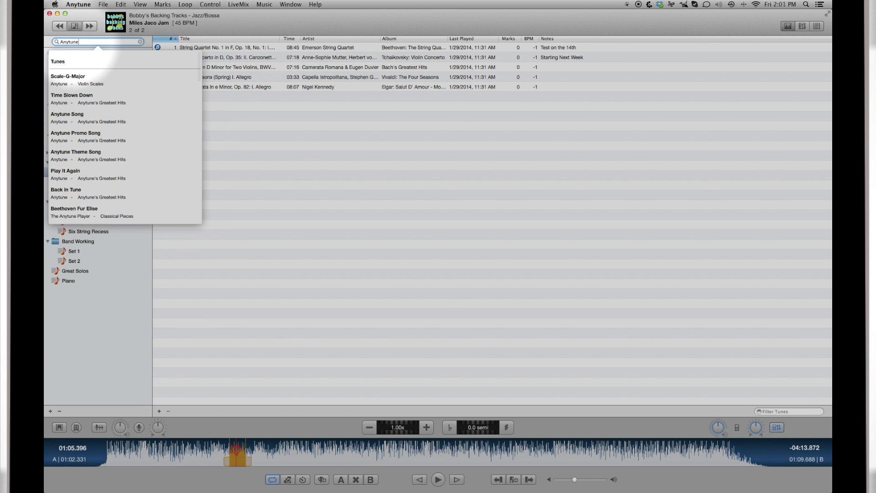
{"action": "mouse_move", "coordinate": [69, 120]}
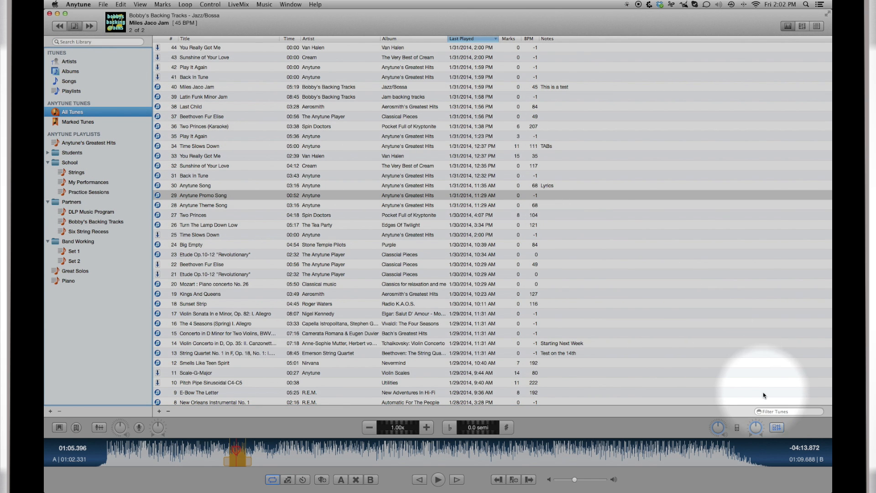
{"action": "left_click", "coordinate": [789, 412]}
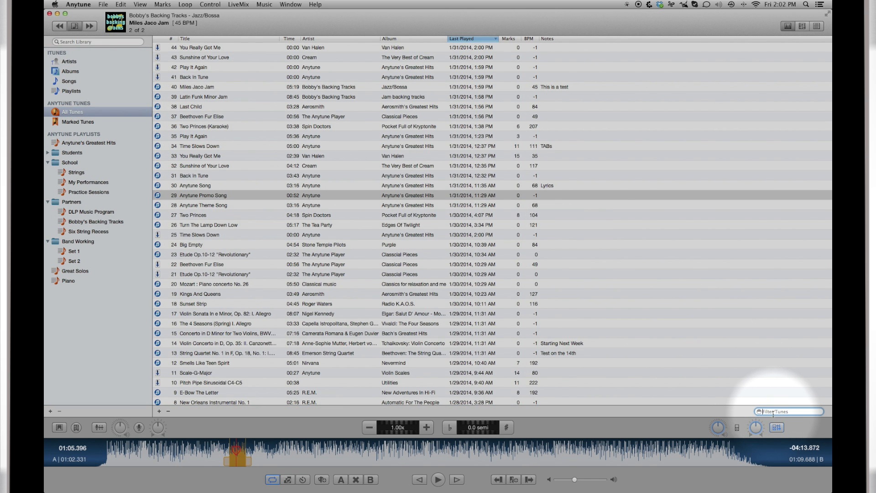
{"action": "type", "text": "Anytune"}
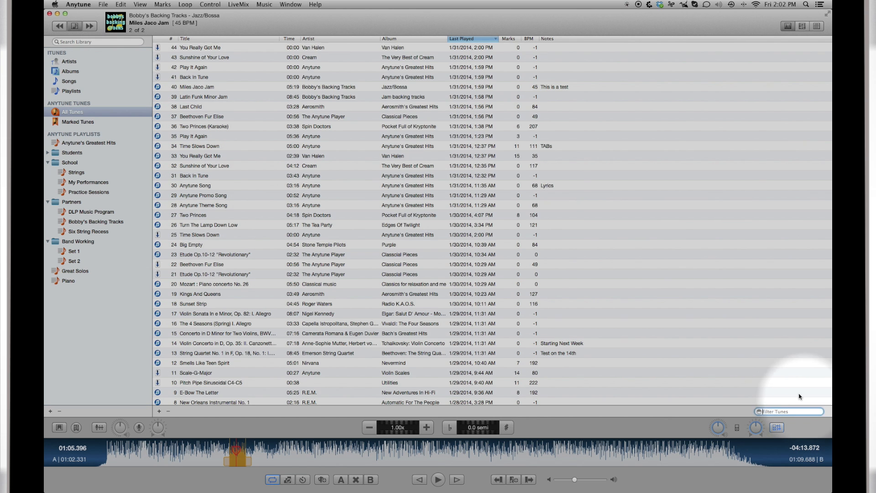
- Sort the library by Time and Notes, then load Time Slows Down from Set 1
{"action": "left_click", "coordinate": [287, 38]}
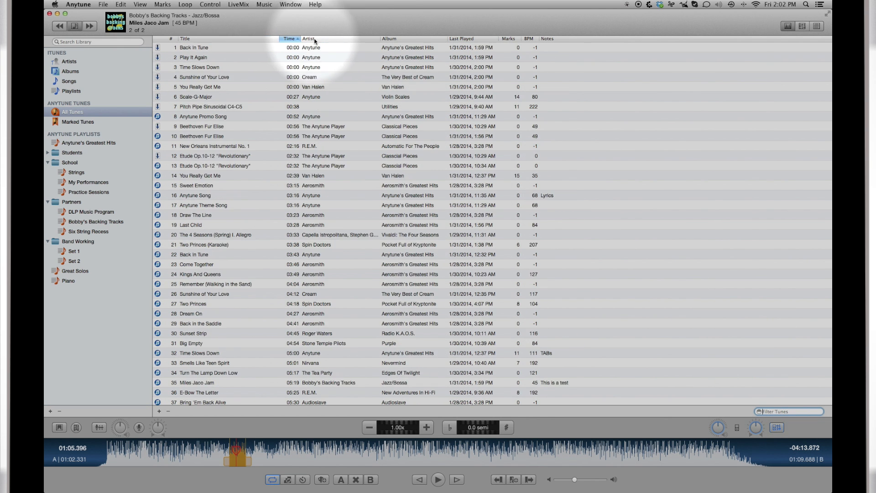
{"action": "left_click", "coordinate": [548, 38]}
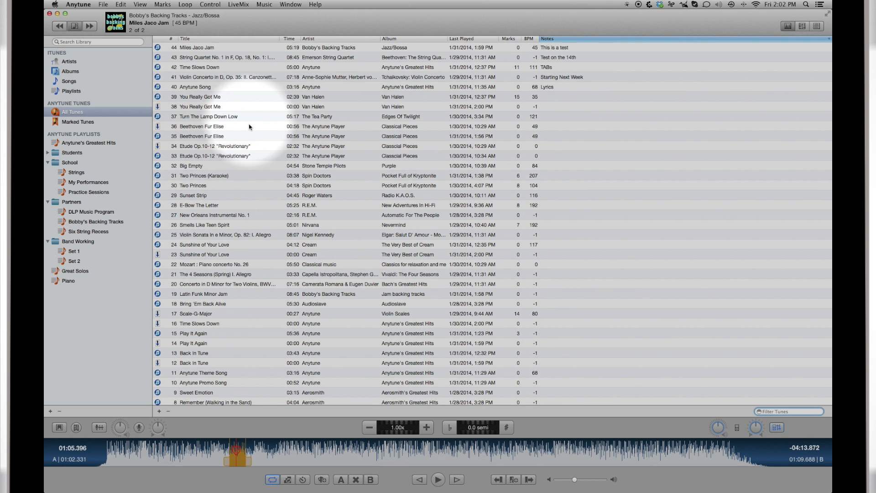
{"action": "left_click", "coordinate": [73, 251]}
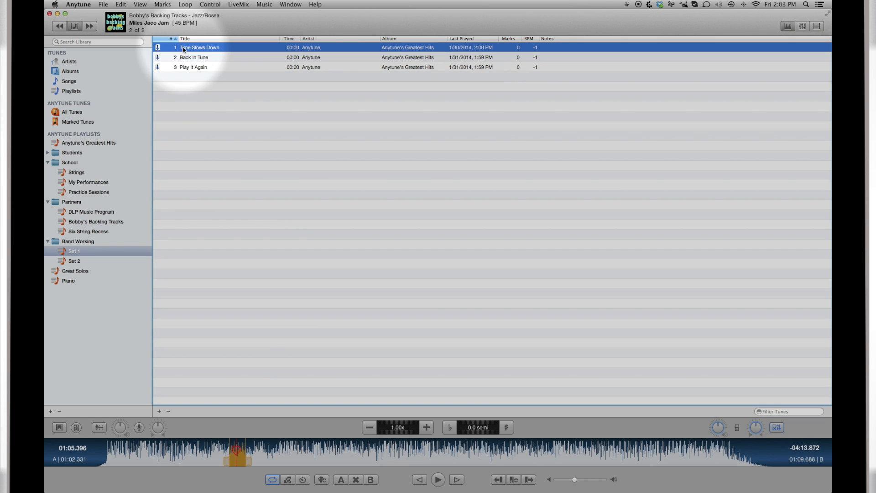
{"action": "double_click", "coordinate": [196, 47]}
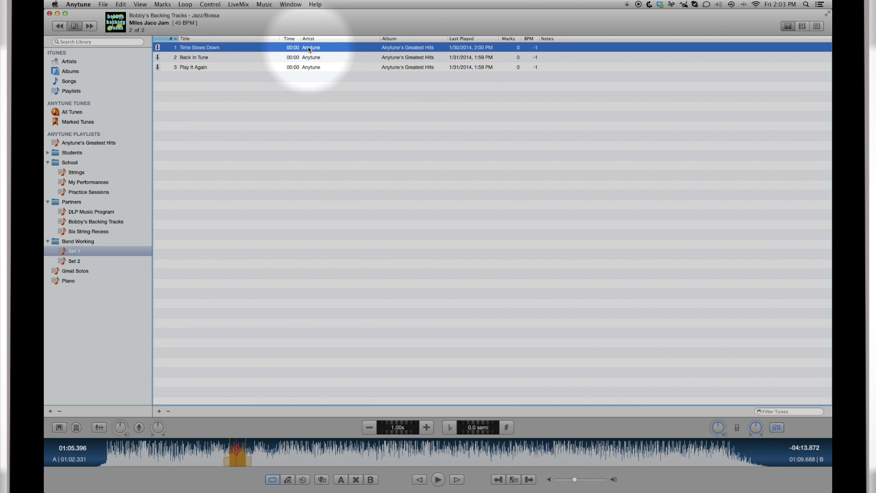
{"action": "double_click", "coordinate": [408, 48]}
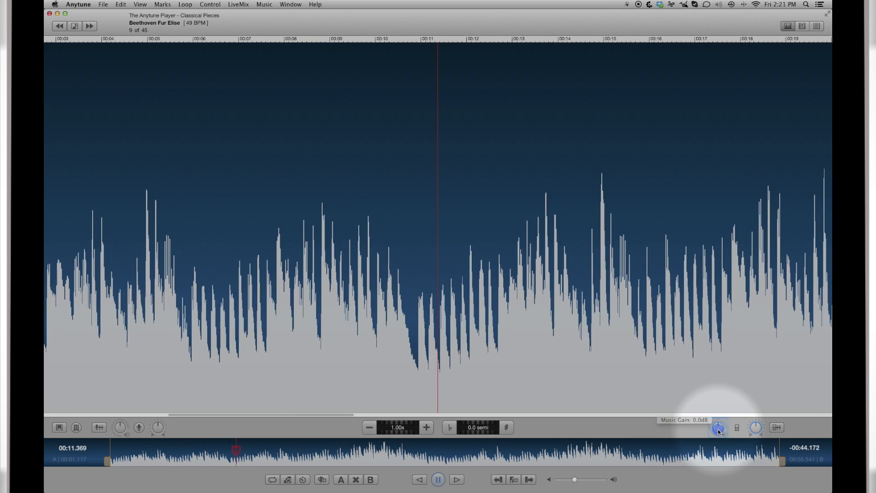
- Turn the Music Gain knob down to about -8.7 dB on Fur Elise, then check the neighbouring knobs
{"action": "left_click_drag", "start_coordinate": [718, 429], "coordinate": [718, 437]}
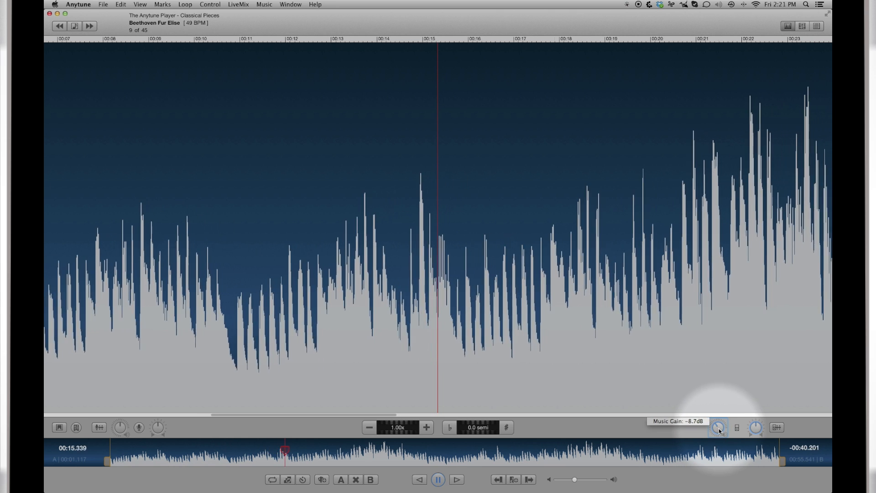
{"action": "left_click", "coordinate": [717, 428]}
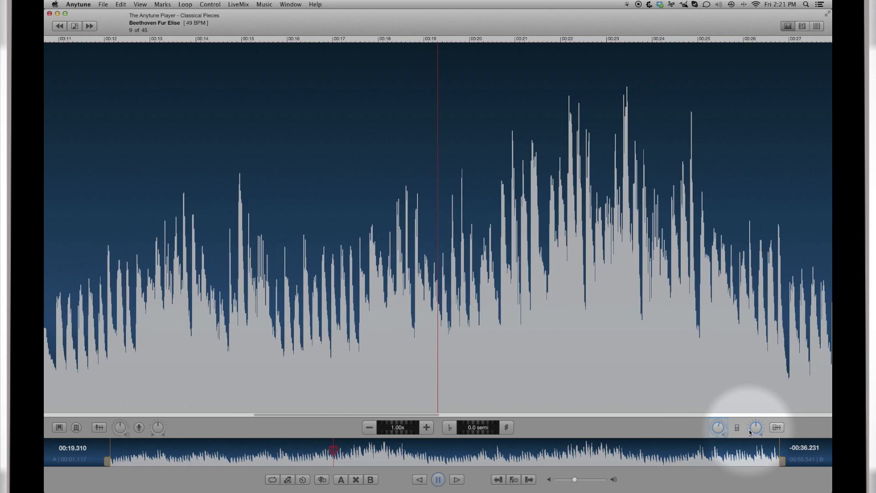
{"action": "left_click", "coordinate": [753, 427]}
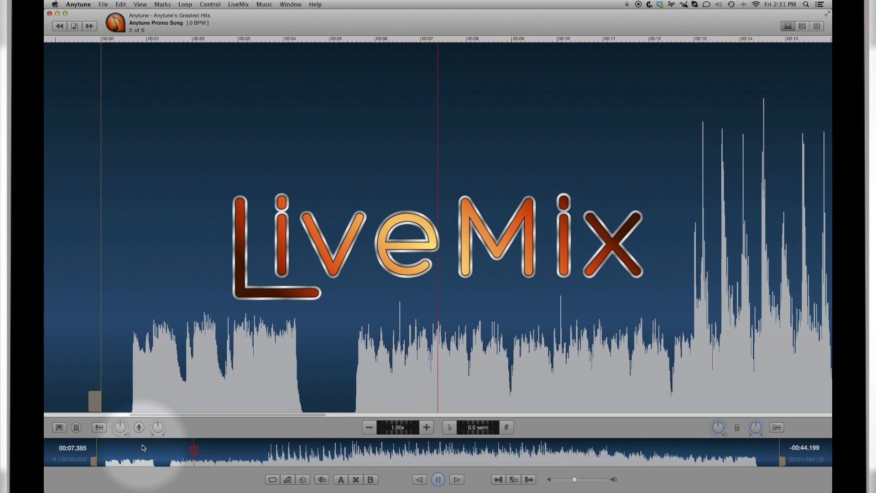
- Switch on the LiveMix input channel and enable the music EQ for Anytune Promo Song
{"action": "left_click", "coordinate": [139, 427]}
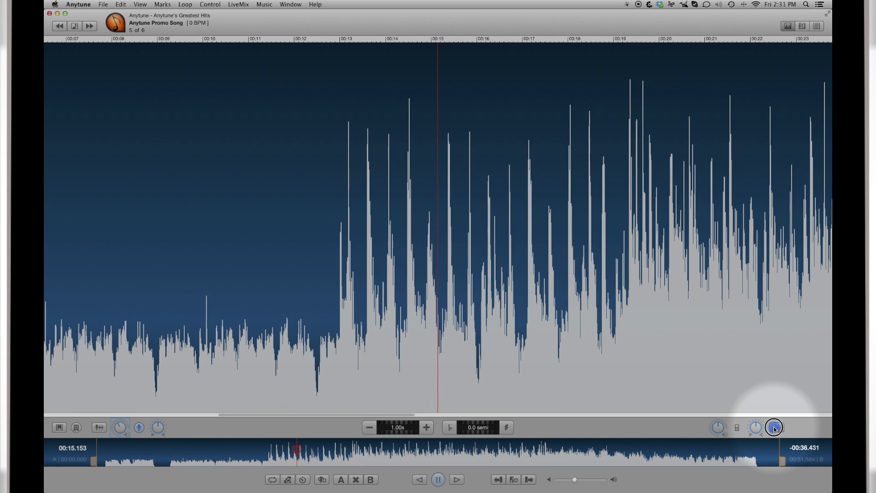
{"action": "left_click", "coordinate": [803, 25]}
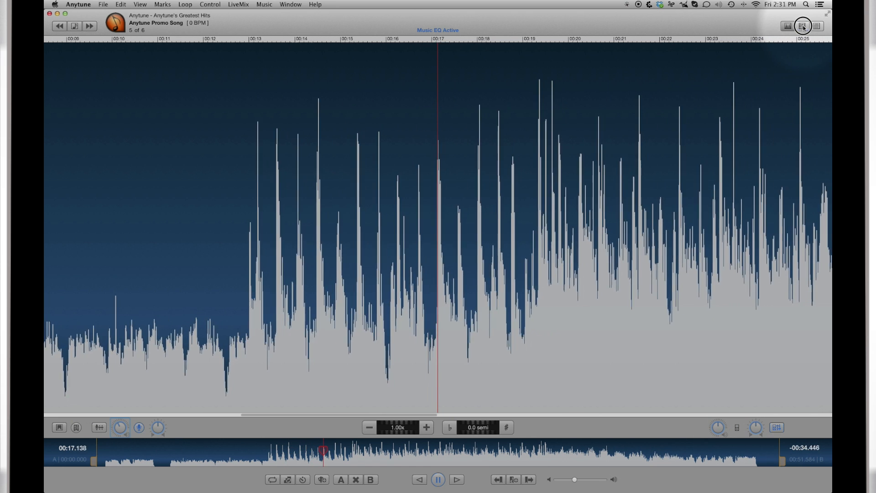
- In the EQ view, cut filter 3 at 220 Hz deeply, then boost it to 12.7 dB
{"action": "left_click", "coordinate": [803, 26]}
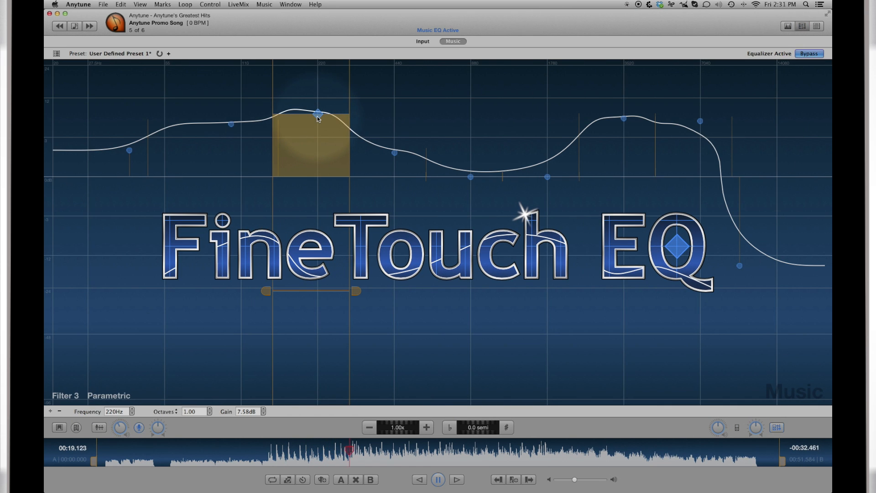
{"action": "left_click_drag", "start_coordinate": [318, 111], "coordinate": [318, 351]}
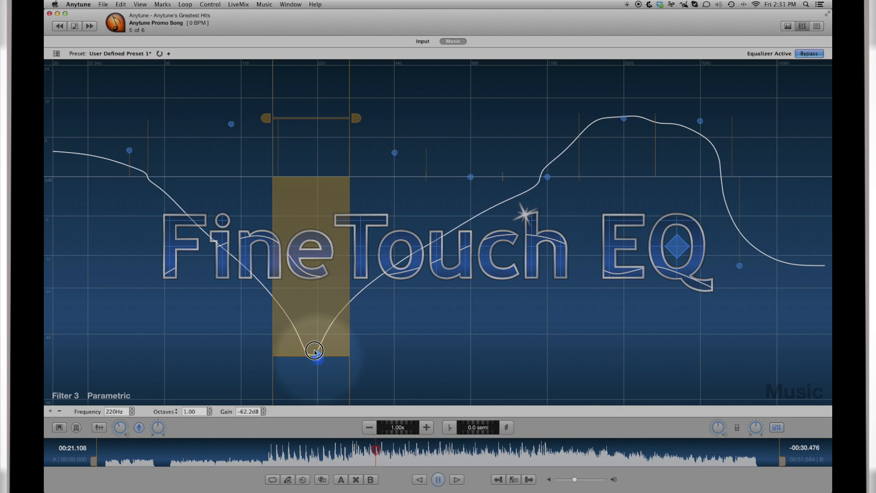
{"action": "left_click_drag", "start_coordinate": [316, 349], "coordinate": [316, 95]}
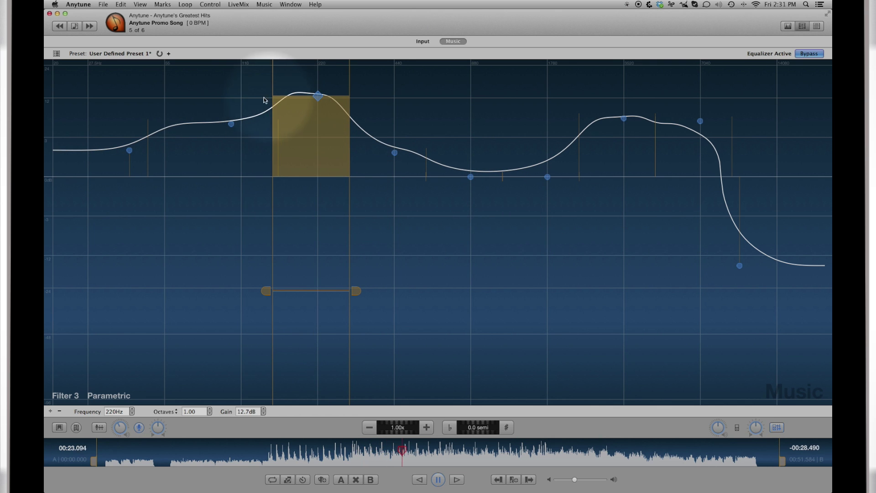
- Browse the EQ presets, switching between Predefined and User-Defined lists
{"action": "left_click", "coordinate": [56, 51]}
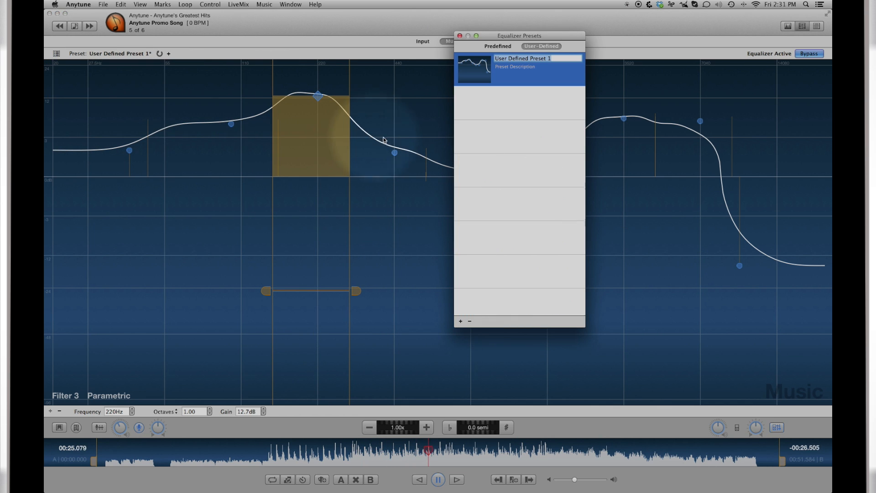
{"action": "left_click", "coordinate": [499, 46]}
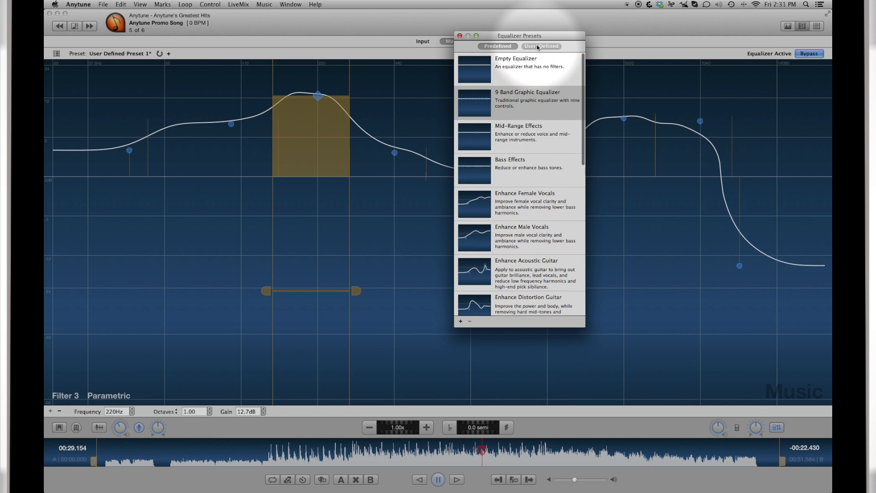
{"action": "left_click", "coordinate": [541, 45]}
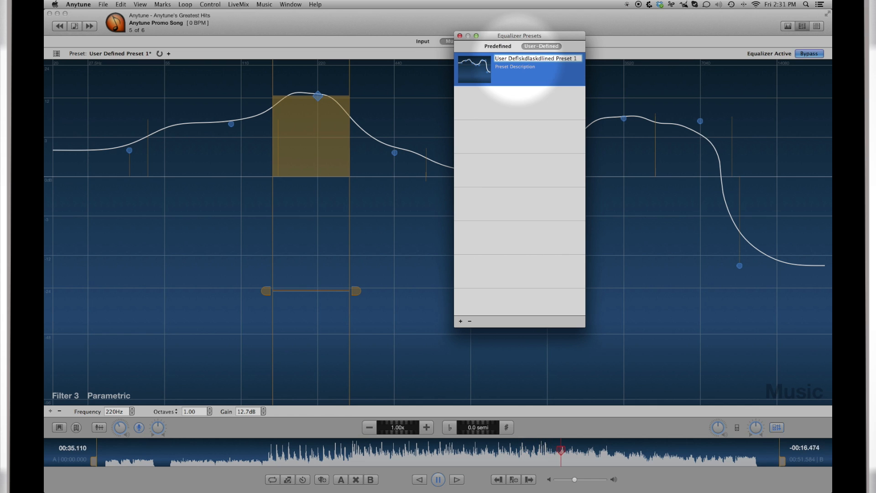
{"action": "left_click", "coordinate": [463, 33]}
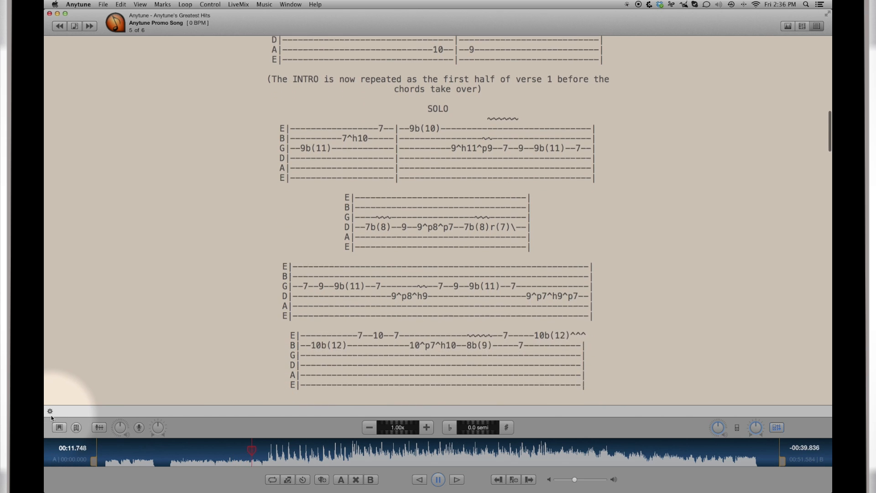
- From Lyrics Preferences, reload Anytune Promo Song's lyrics and tabs from the song file
{"action": "left_click", "coordinate": [49, 410]}
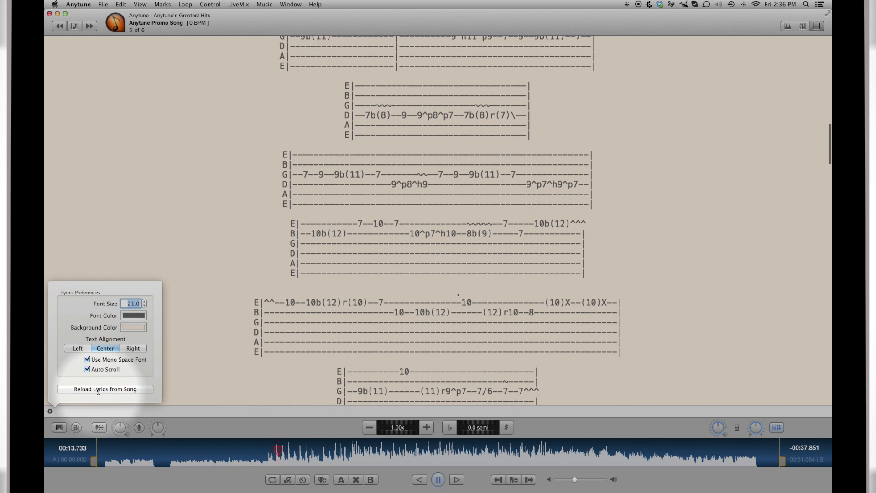
{"action": "left_click", "coordinate": [105, 389]}
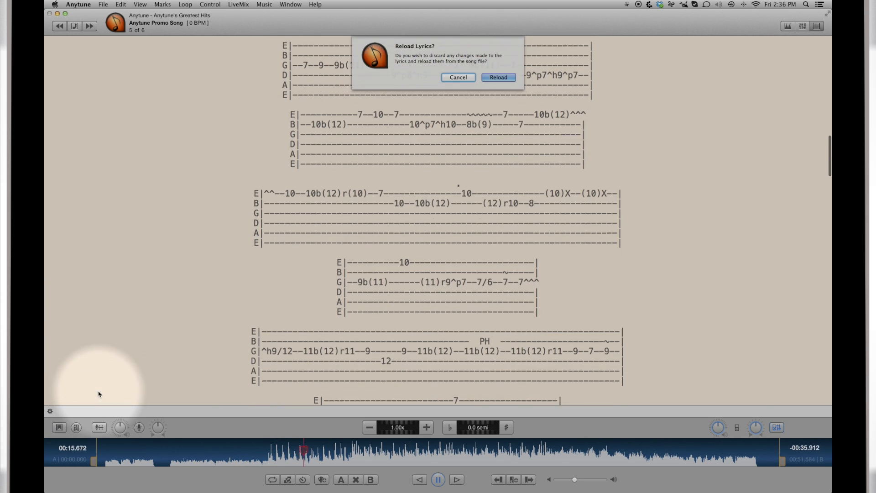
{"action": "left_click", "coordinate": [499, 76]}
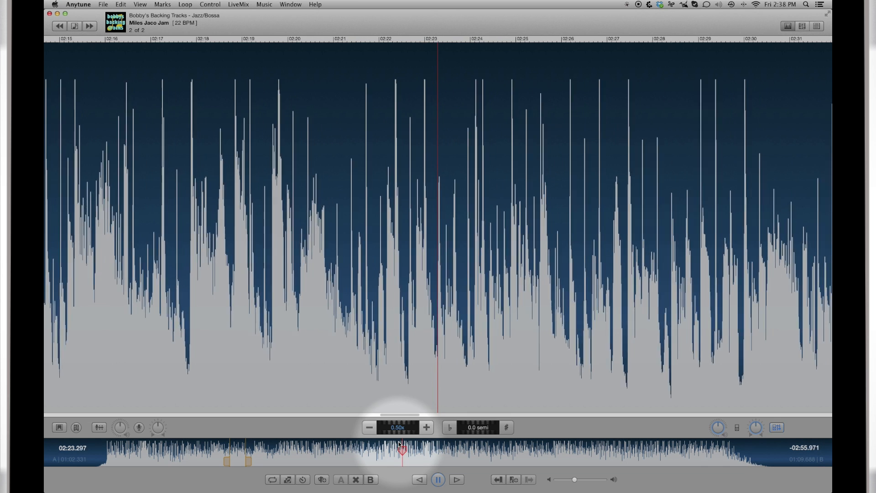
- Export the whole Miles Jaco Jam track at 0.50x as M4A/AAC 128 kbps and save it
{"action": "left_click", "coordinate": [106, 4]}
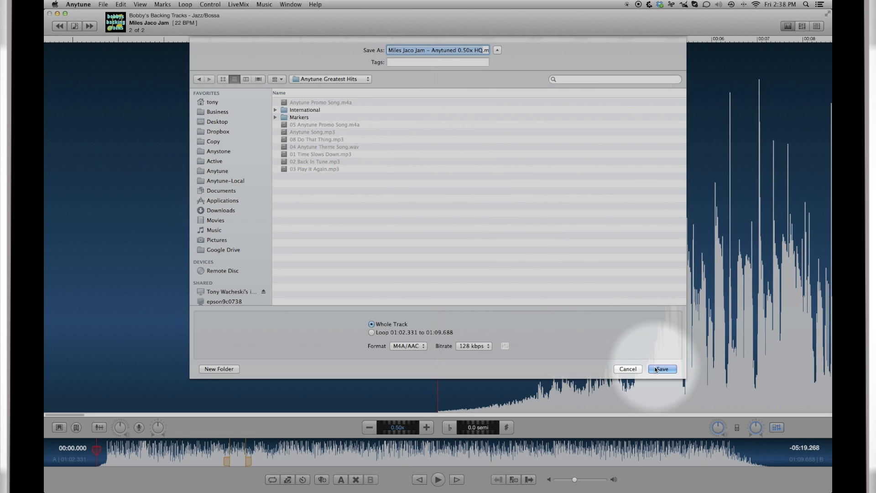
{"action": "left_click", "coordinate": [663, 369]}
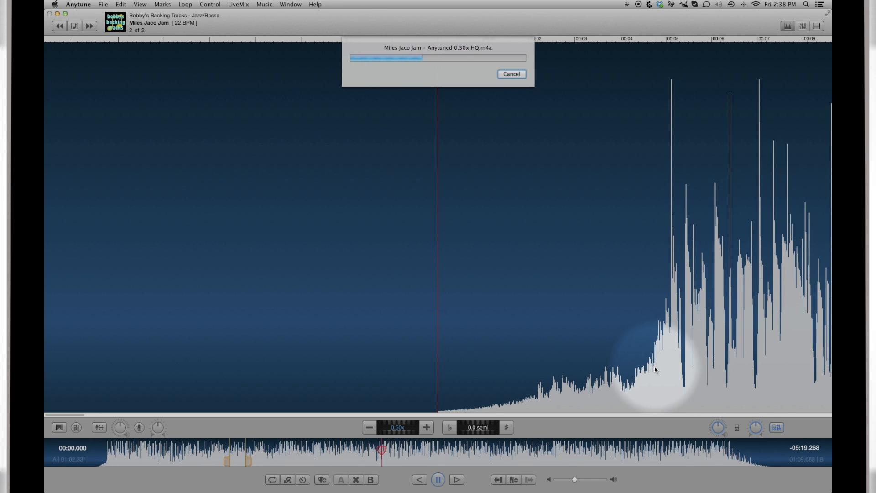